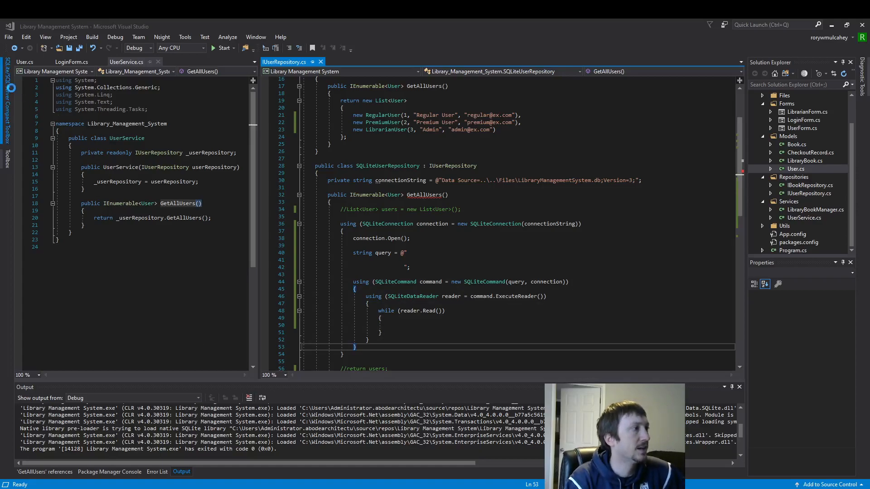
Expand the LibraryManagementSystem.db connection in the SQLite toolbox to show its tables.
{"action": "left_click", "coordinate": [6, 100]}
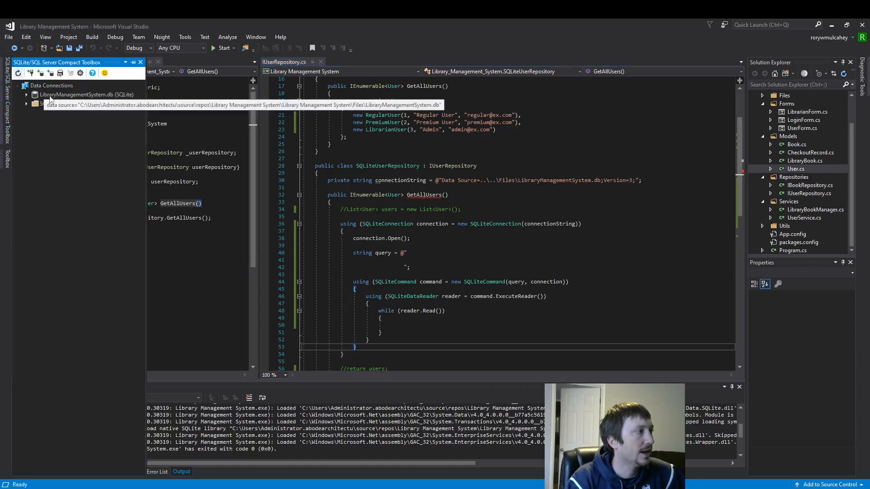
{"action": "right_click", "coordinate": [86, 94]}
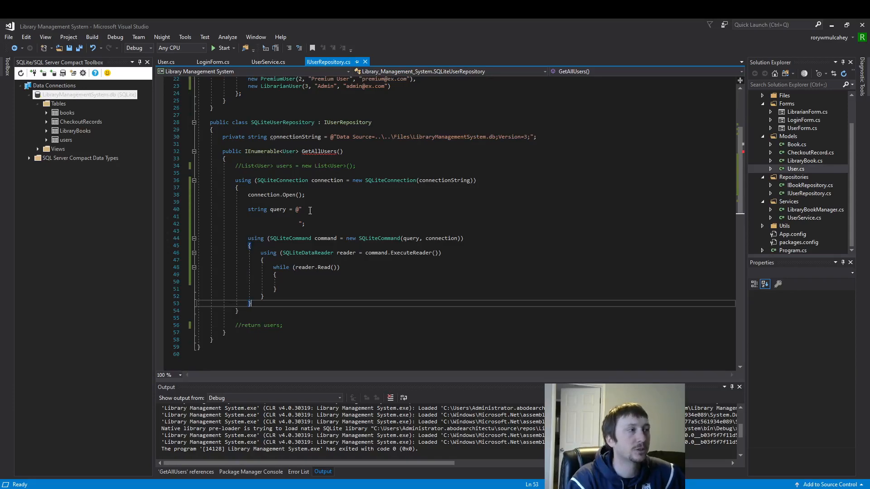
{"action": "mouse_move", "coordinate": [361, 173]}
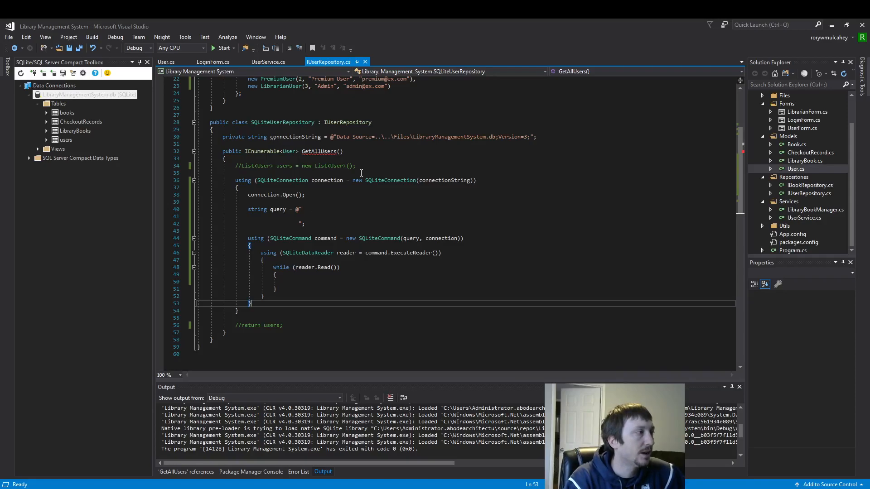
{"action": "mouse_move", "coordinate": [228, 259]}
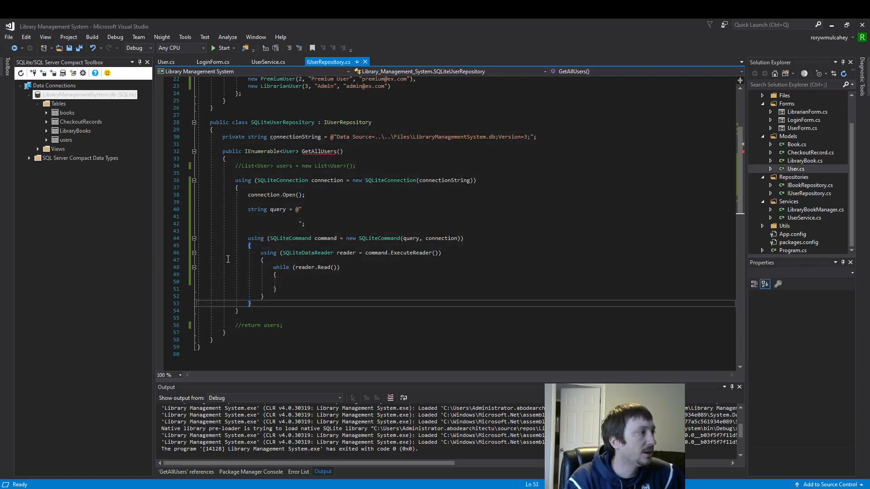
{"action": "mouse_move", "coordinate": [235, 329]}
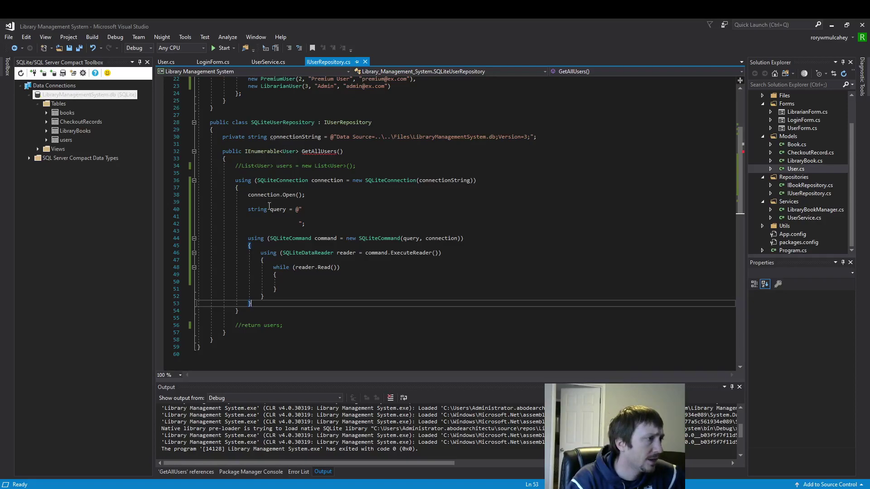
{"action": "left_click", "coordinate": [288, 239]}
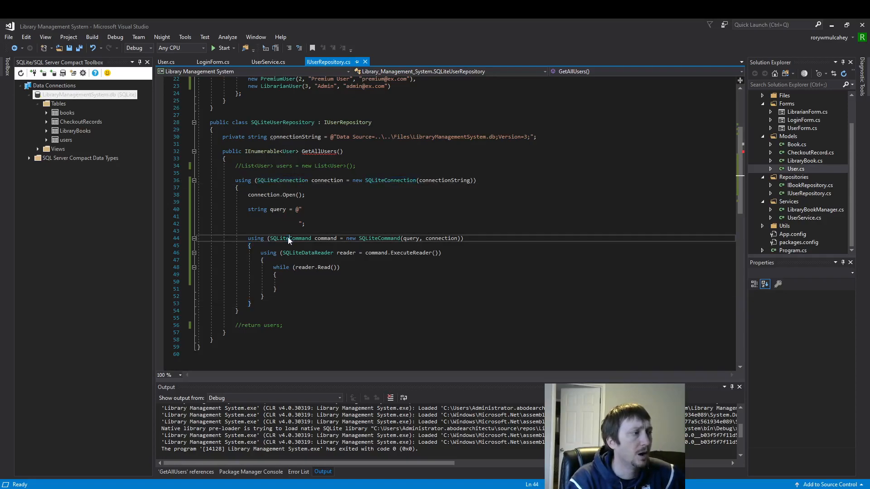
{"action": "double_click", "coordinate": [290, 239]}
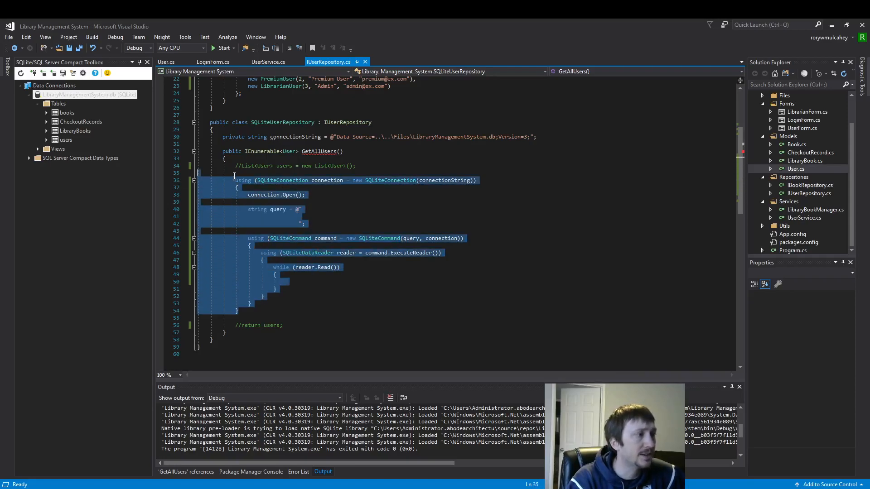
{"action": "left_click", "coordinate": [318, 212]}
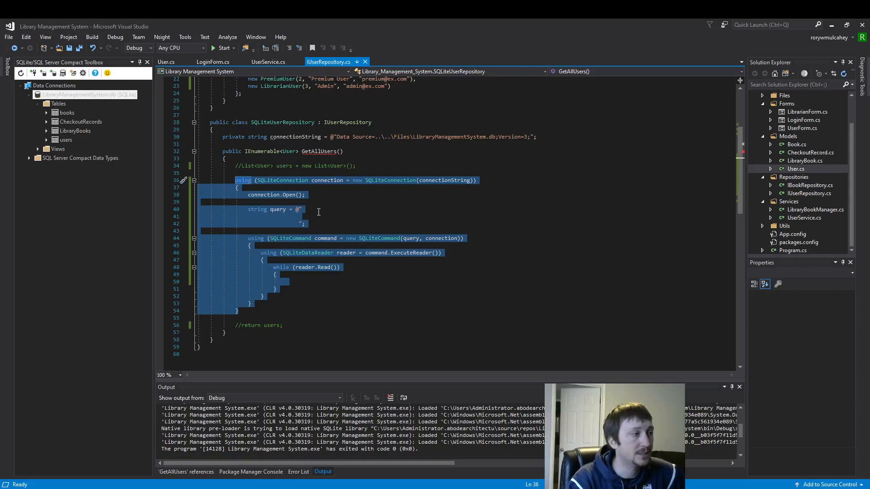
{"action": "left_click", "coordinate": [224, 136]}
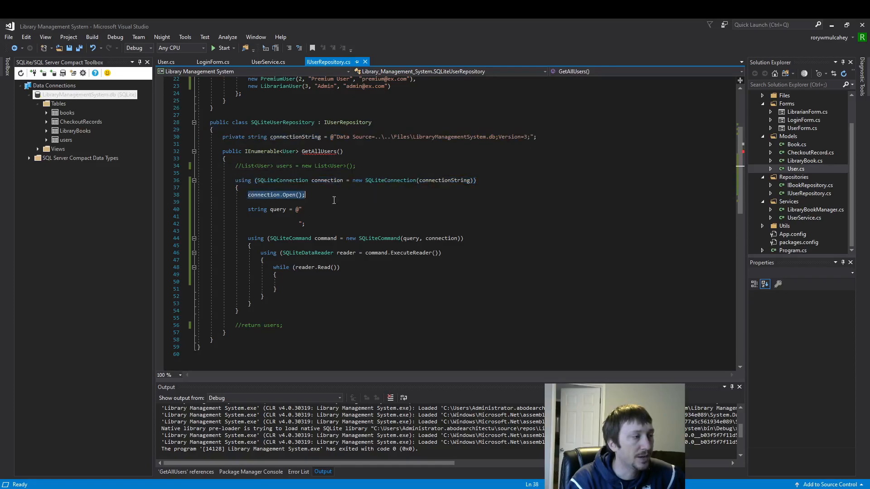
{"action": "left_click", "coordinate": [355, 238]}
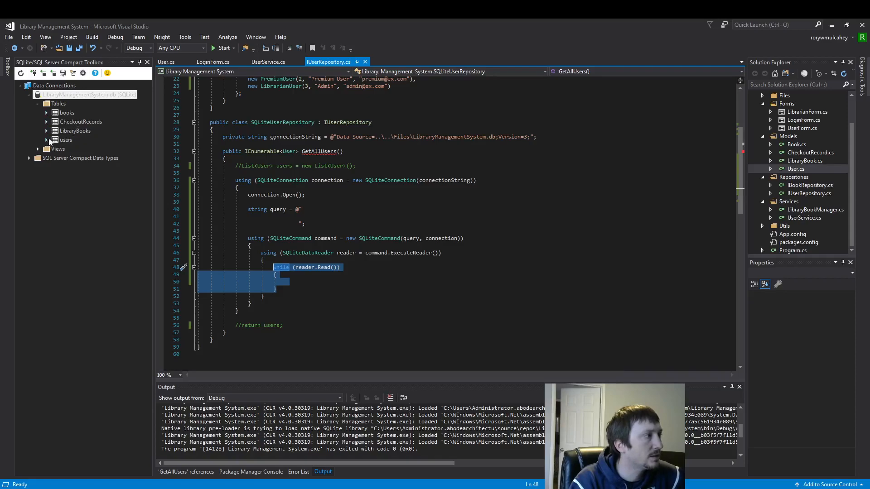
Show the users table's rows via Edit Top 200 Rows in a new vertical tab group.
{"action": "left_click", "coordinate": [65, 139]}
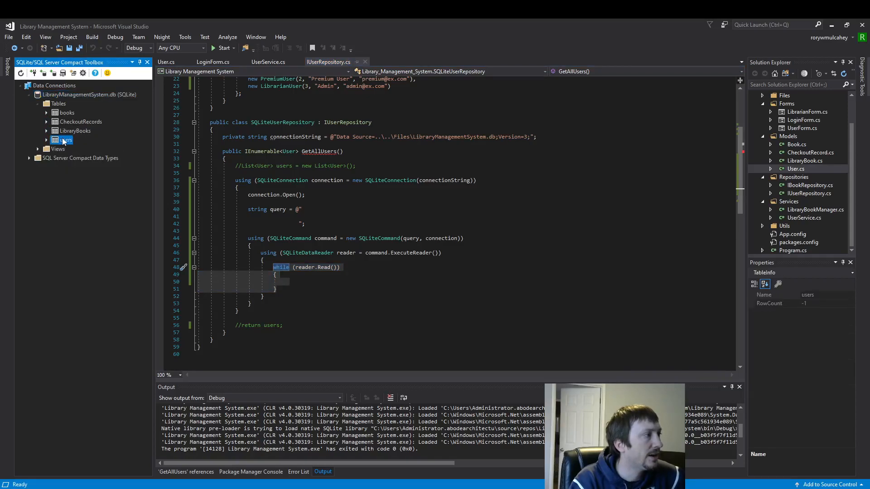
{"action": "right_click", "coordinate": [63, 139]}
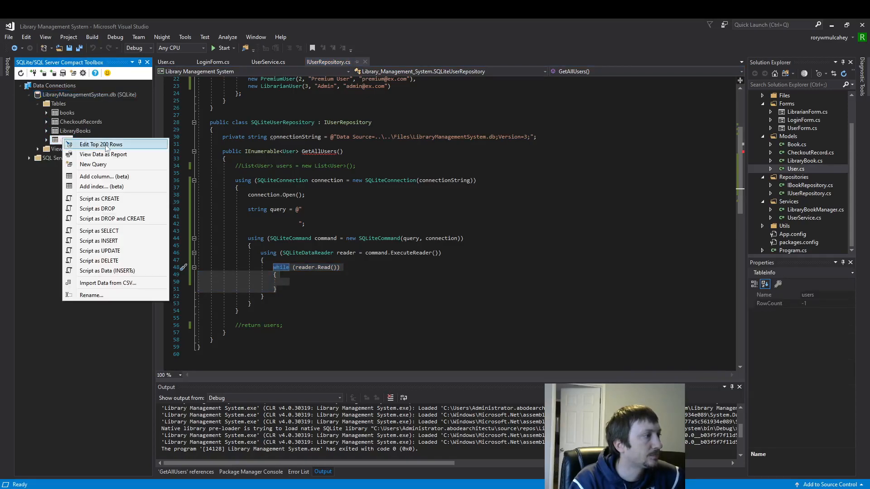
{"action": "left_click", "coordinate": [101, 144]}
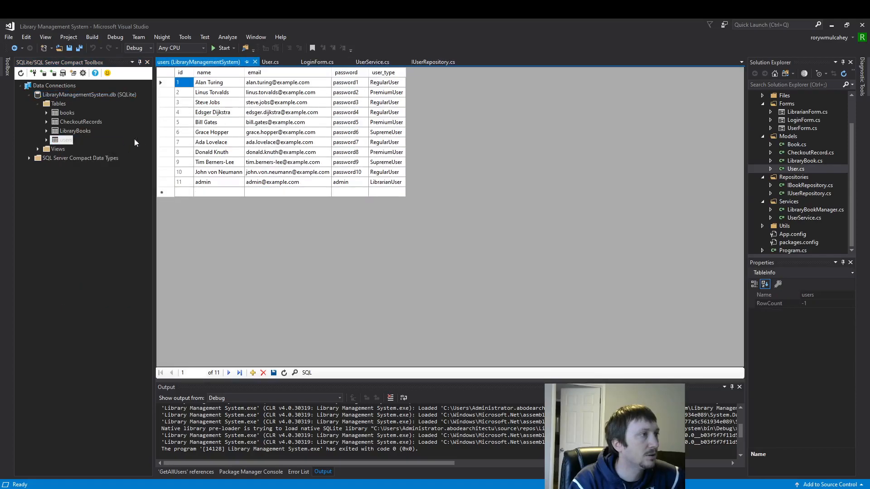
{"action": "mouse_move", "coordinate": [115, 122]}
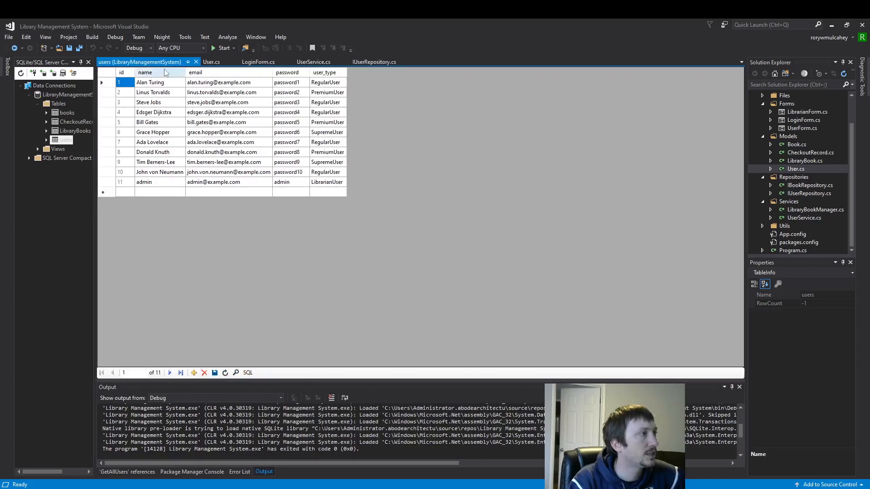
{"action": "left_click", "coordinate": [270, 62]}
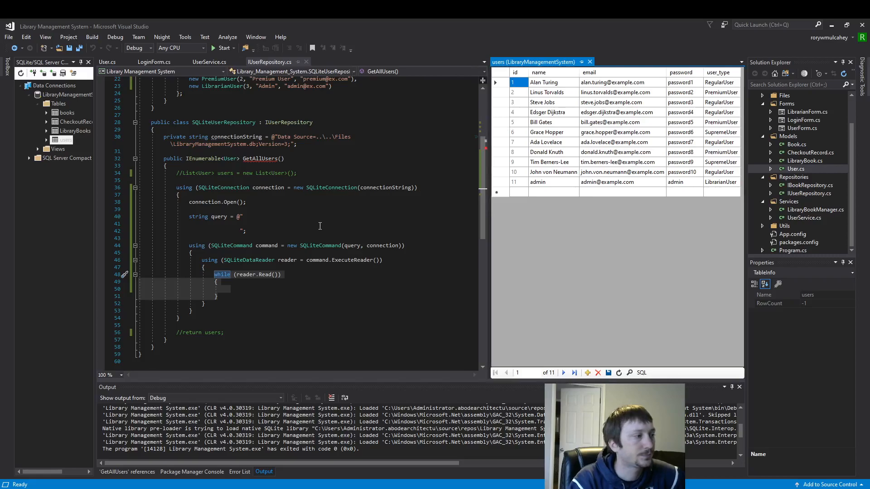
{"action": "left_click", "coordinate": [319, 230]}
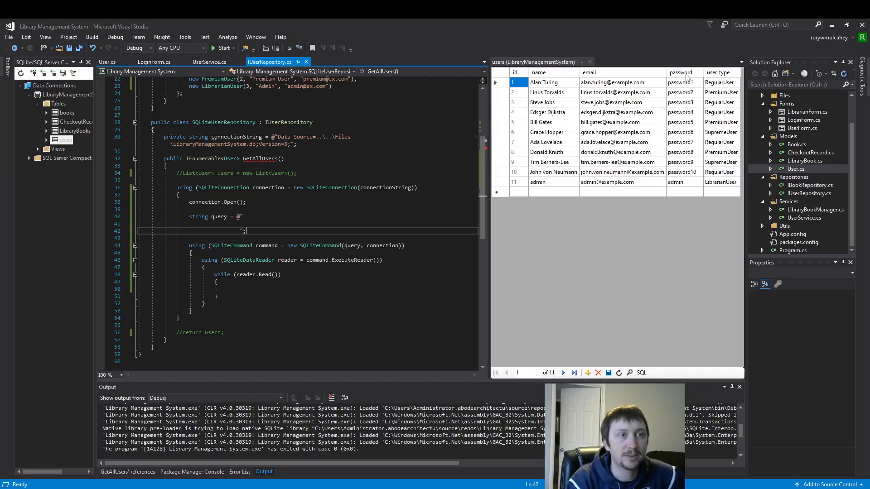
{"action": "left_click", "coordinate": [680, 73]}
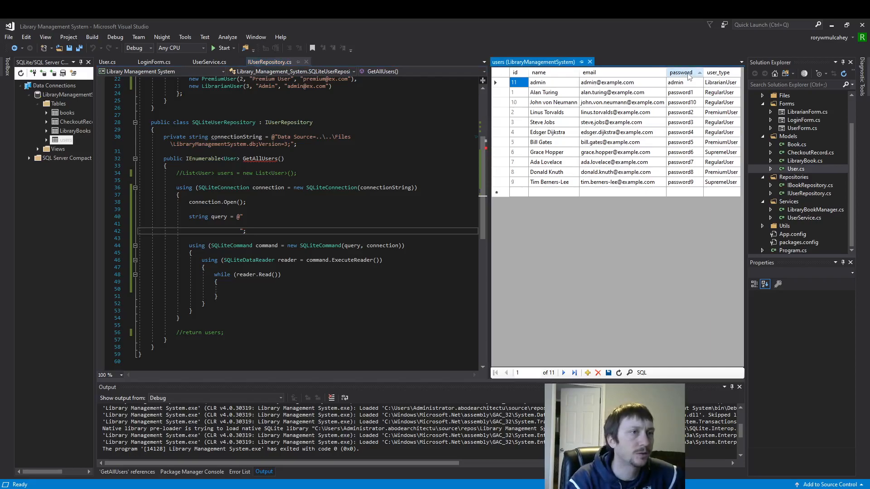
{"action": "left_click", "coordinate": [515, 72]}
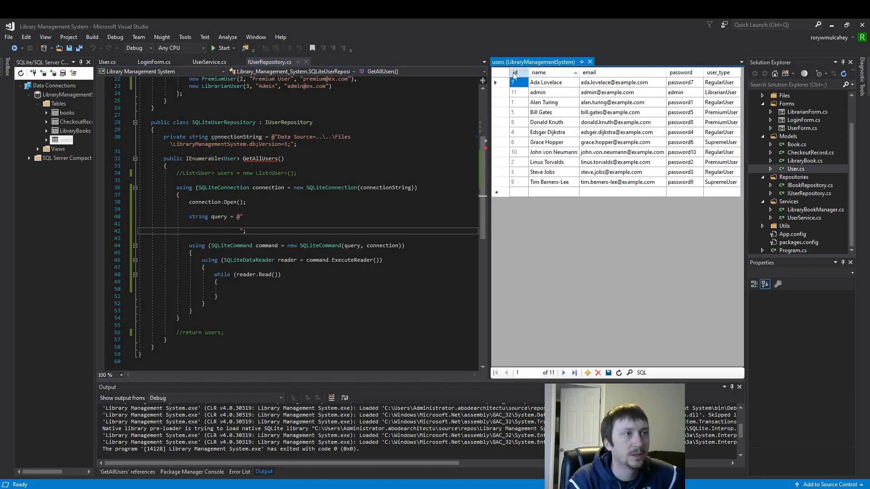
{"action": "left_click", "coordinate": [515, 73]}
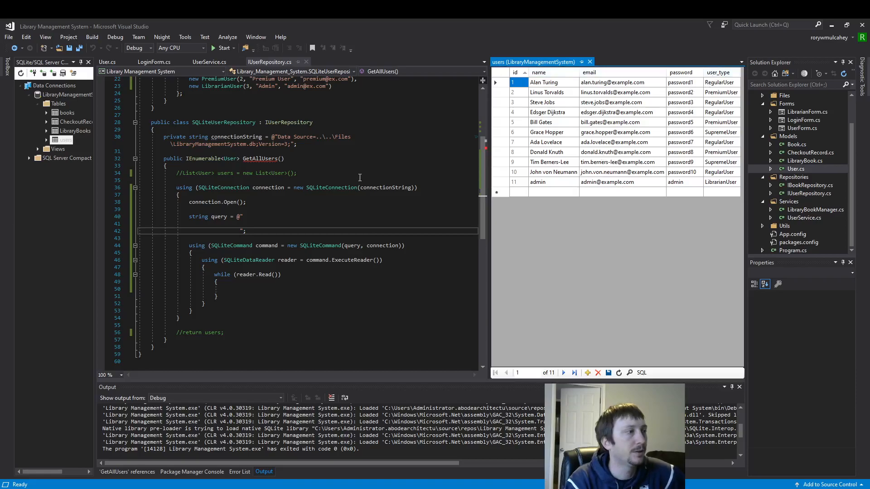
{"action": "mouse_move", "coordinate": [276, 215]}
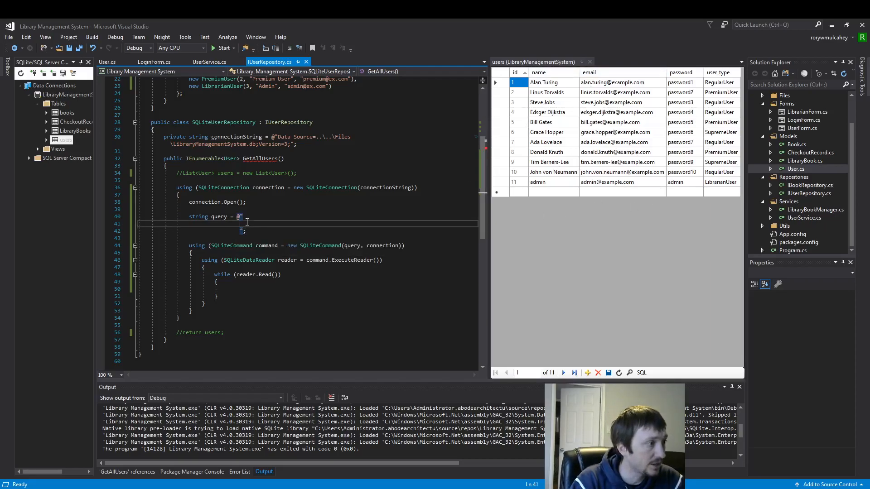
{"action": "double_click", "coordinate": [219, 216]}
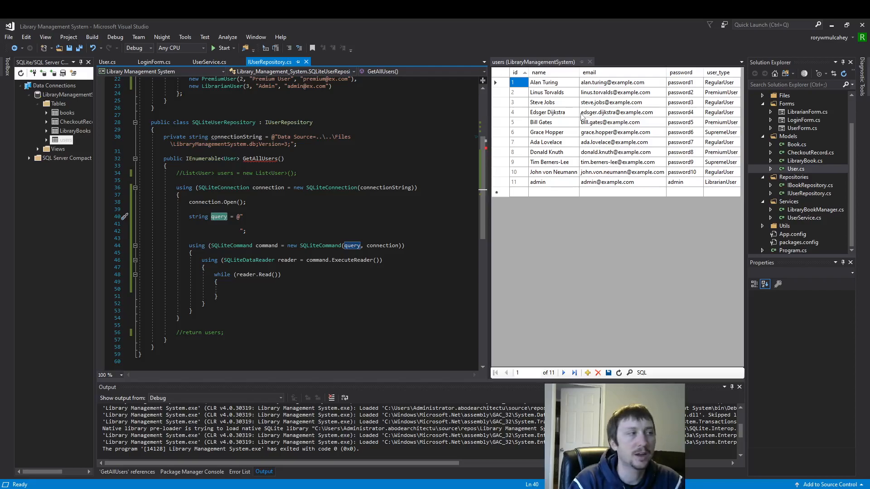
{"action": "mouse_move", "coordinate": [520, 122]}
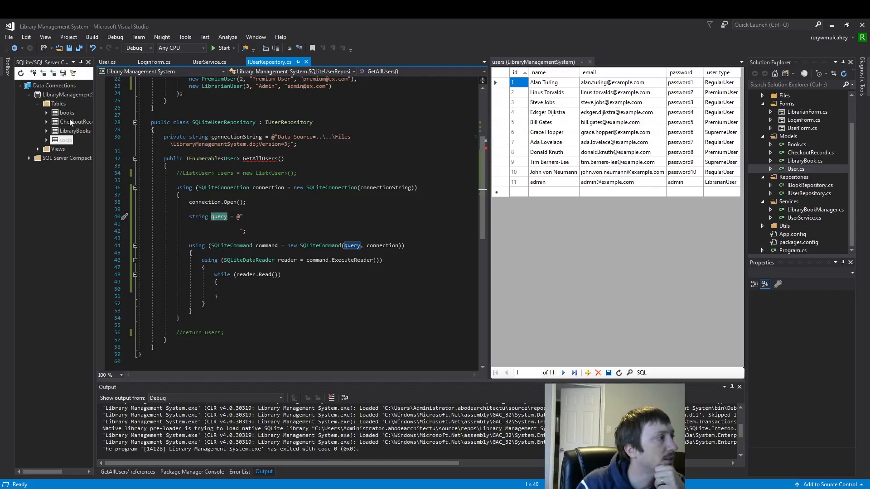
Run 'select * from users' in a new query window on LibraryManagementSystem.db.
{"action": "left_click", "coordinate": [63, 140]}
{"action": "type", "text": "s"}
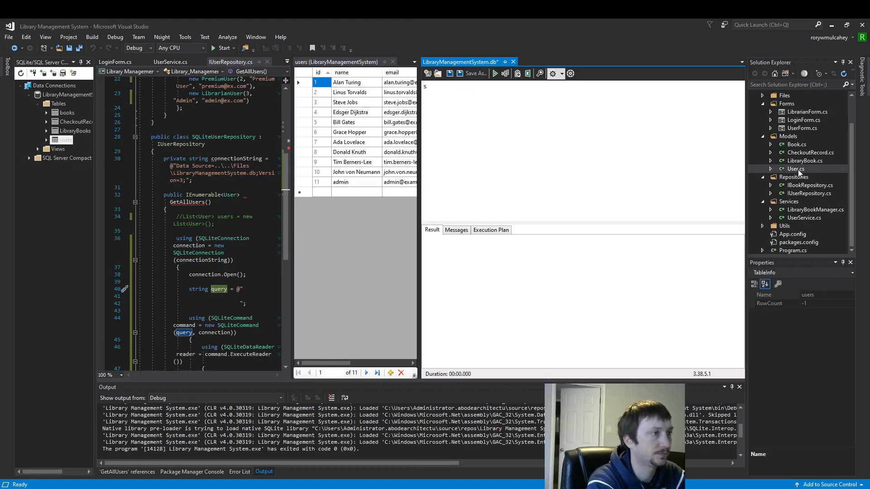
{"action": "type", "text": "elect *"}
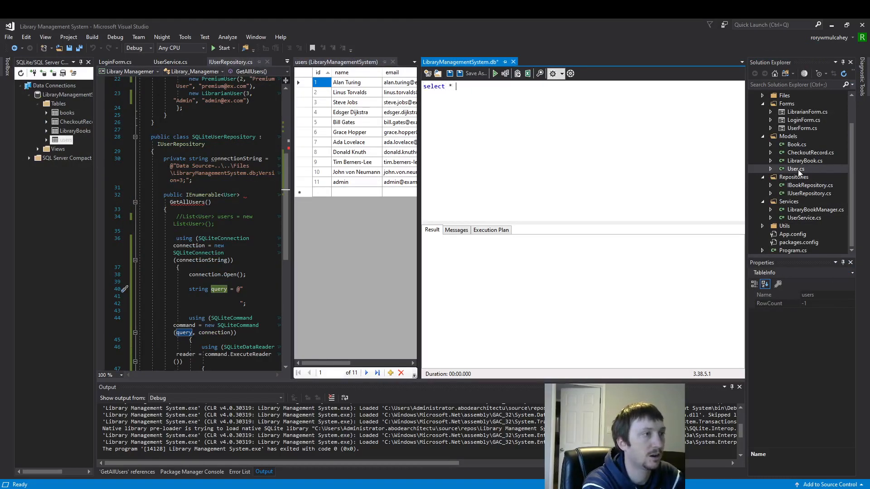
{"action": "type", "text": "from users"}
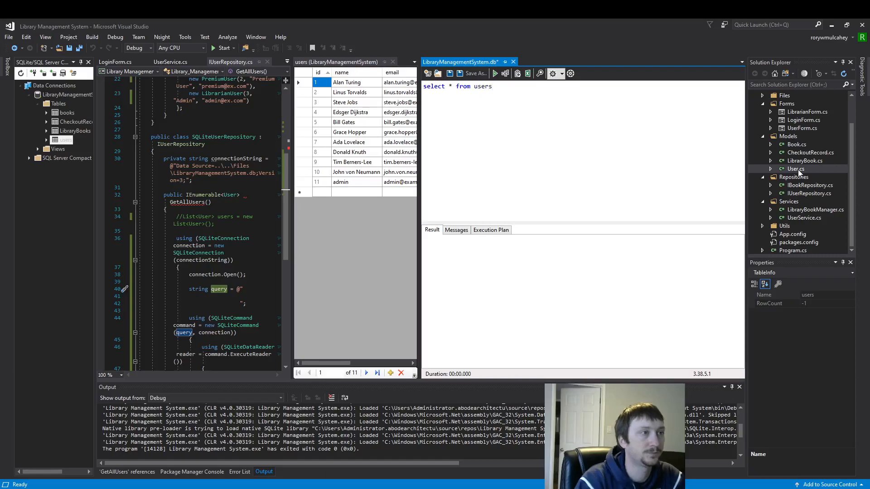
{"action": "left_click", "coordinate": [495, 73]}
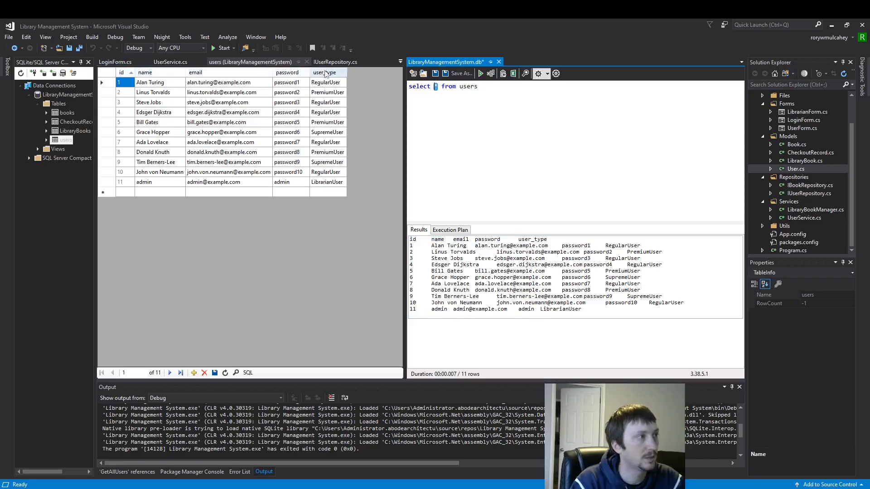
{"action": "mouse_move", "coordinate": [272, 95]}
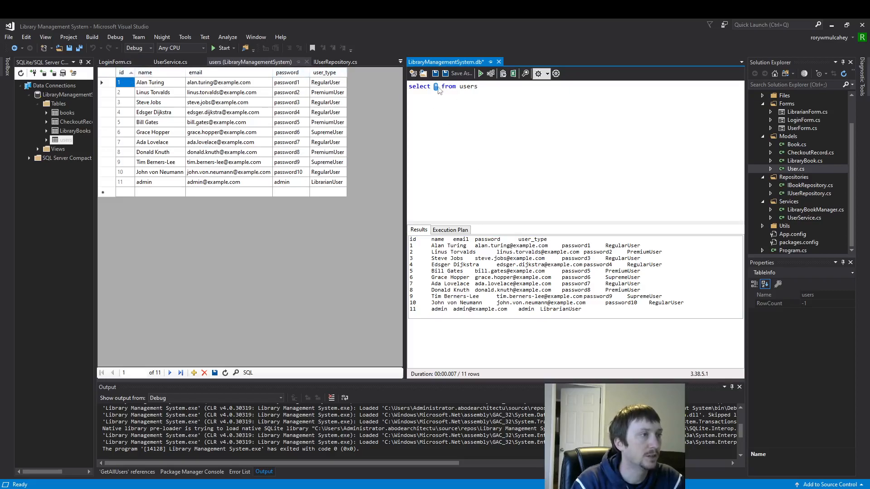
{"action": "mouse_move", "coordinate": [556, 111]}
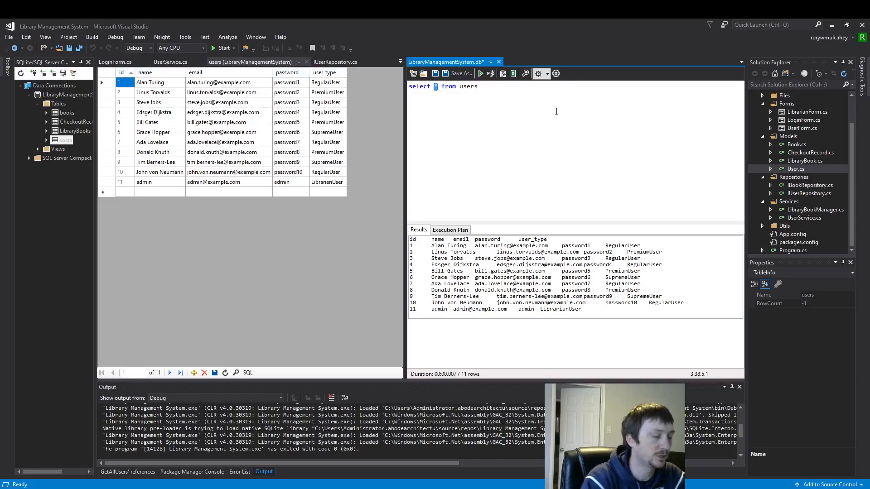
Run 'select id, name, email, user_type from users' and select the whole query text.
{"action": "type", "text": "id, name"}
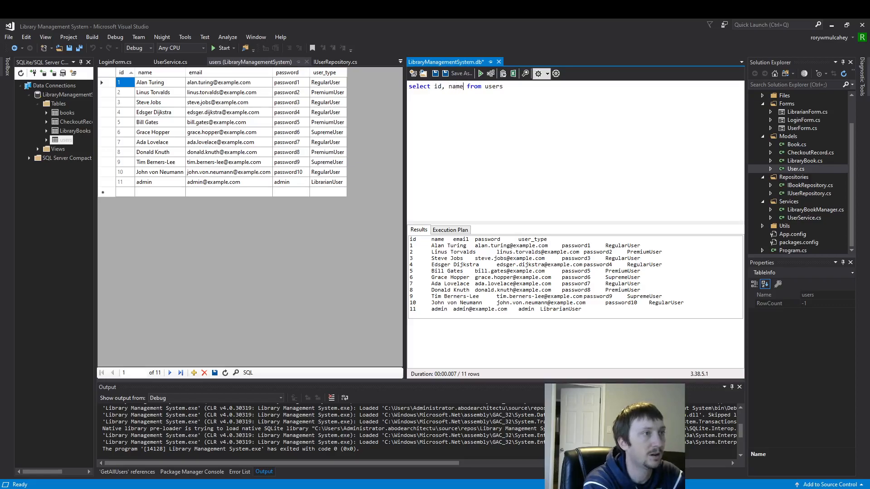
{"action": "type", "text": ", email,"}
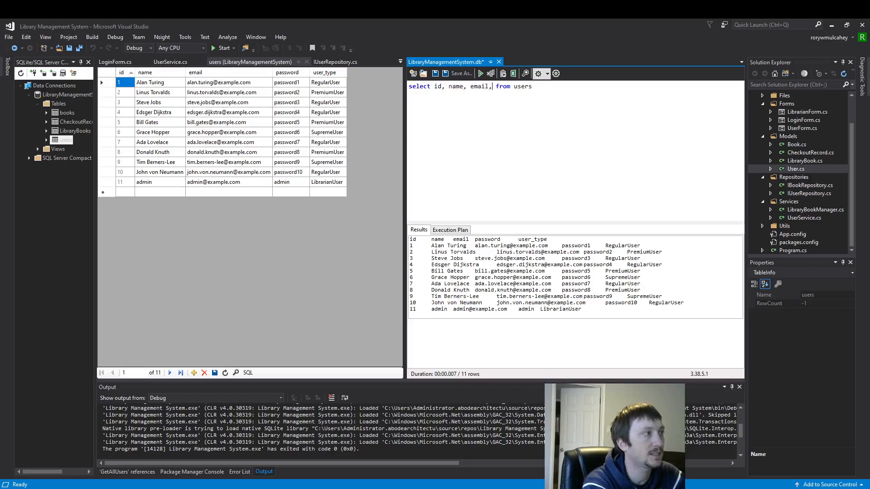
{"action": "type", "text": "passw"}
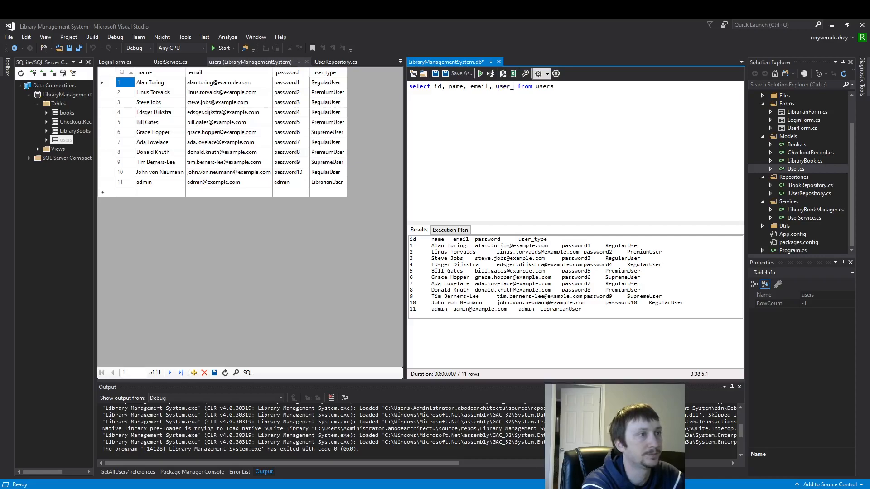
{"action": "type", "text": "type"}
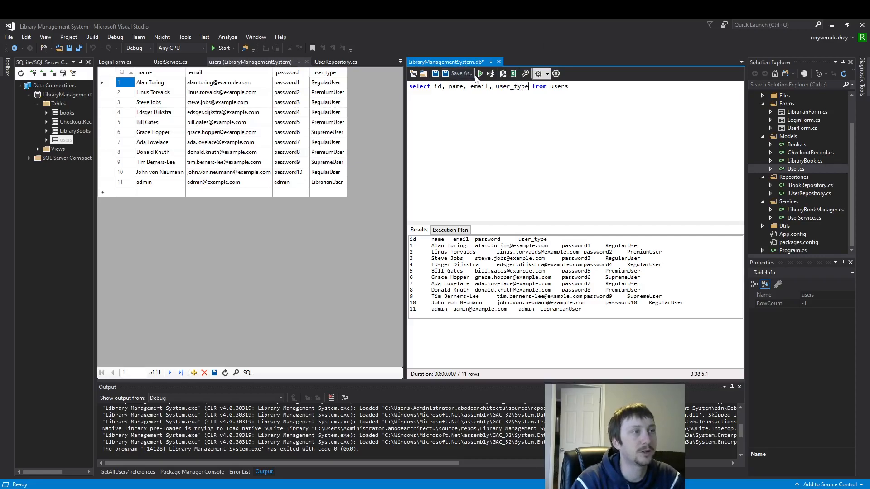
{"action": "left_click", "coordinate": [478, 73]}
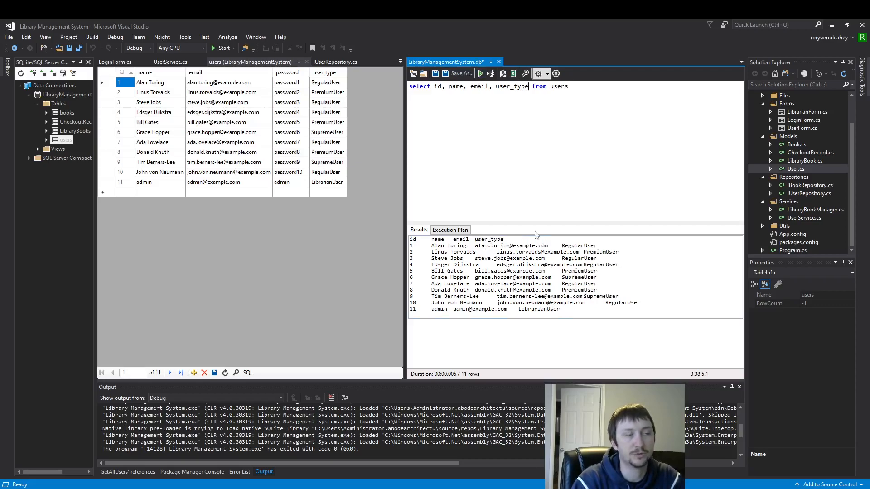
{"action": "mouse_move", "coordinate": [533, 105]}
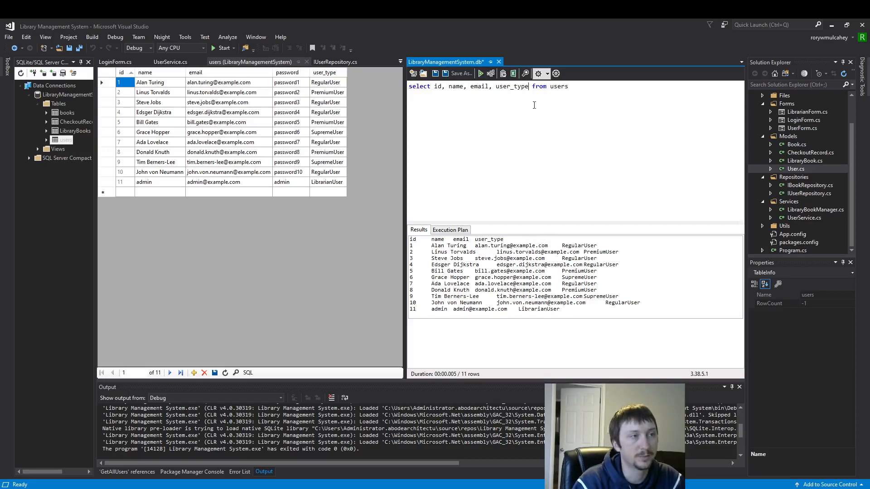
{"action": "double_click", "coordinate": [558, 86]}
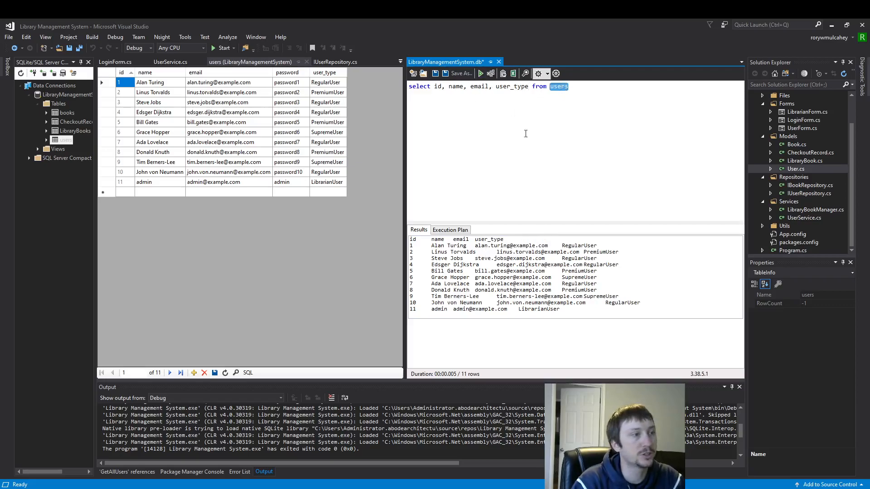
{"action": "mouse_move", "coordinate": [63, 139]}
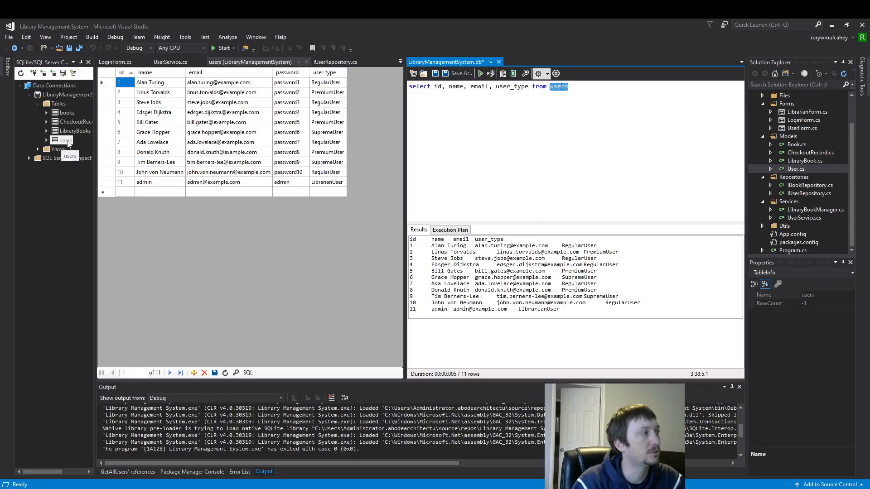
{"action": "mouse_move", "coordinate": [362, 155]}
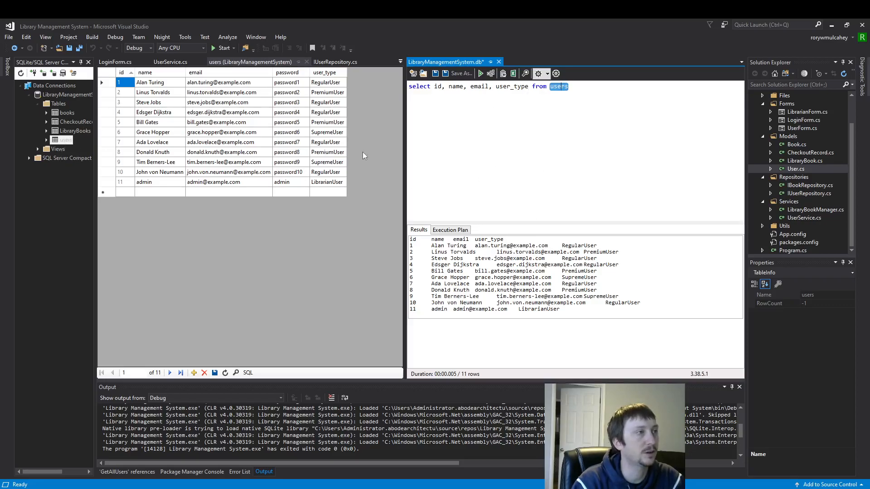
{"action": "mouse_move", "coordinate": [382, 232]}
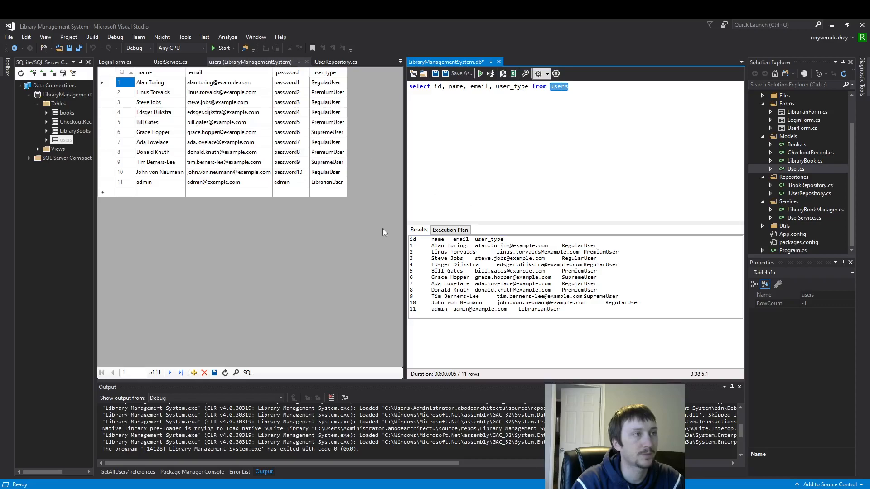
{"action": "key", "text": "ctrl+a"}
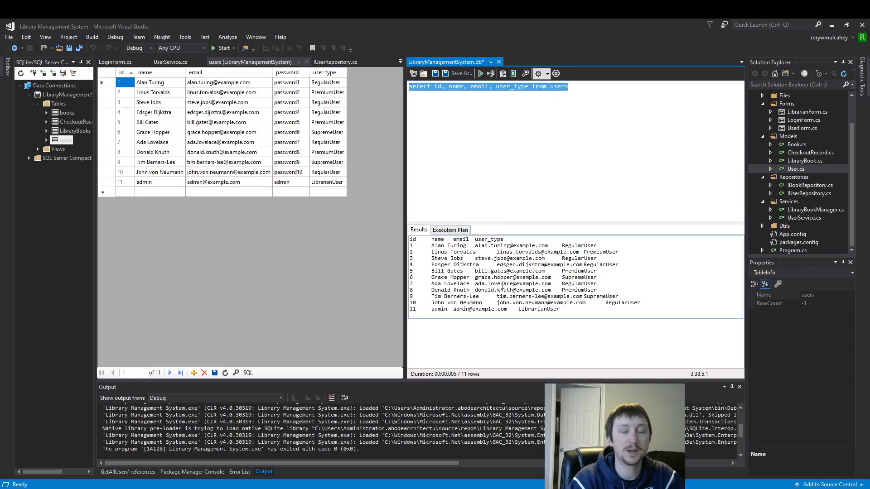
{"action": "mouse_move", "coordinate": [499, 62]}
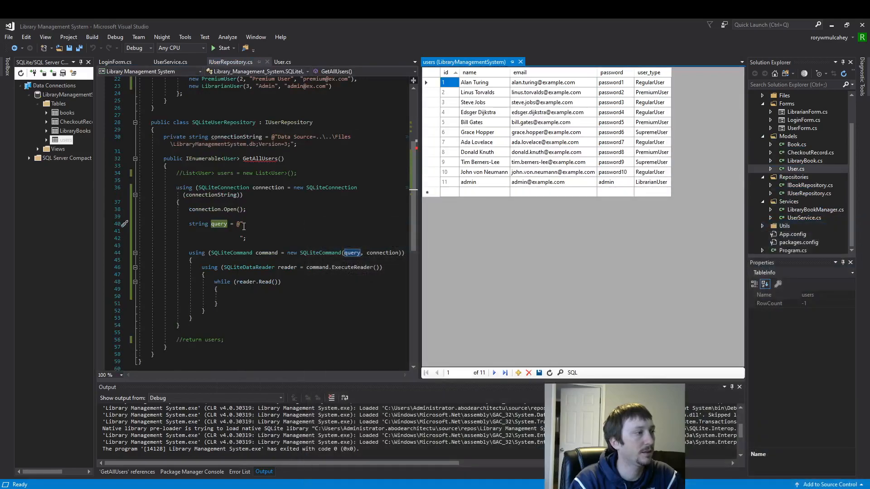
Put 'select id, name, email, user_type from users' into GetAllUsers' query string and save.
{"action": "type", "text": "select id, name, email, user_type from users"}
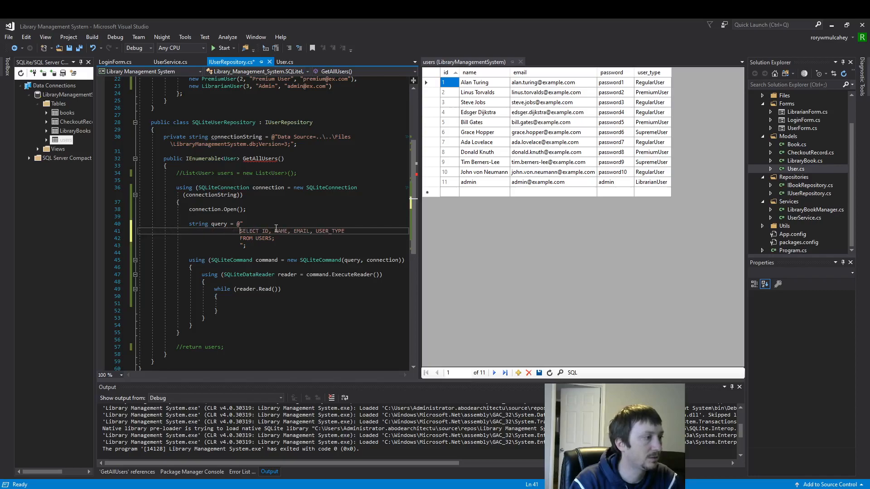
{"action": "key", "text": "ctrl+s"}
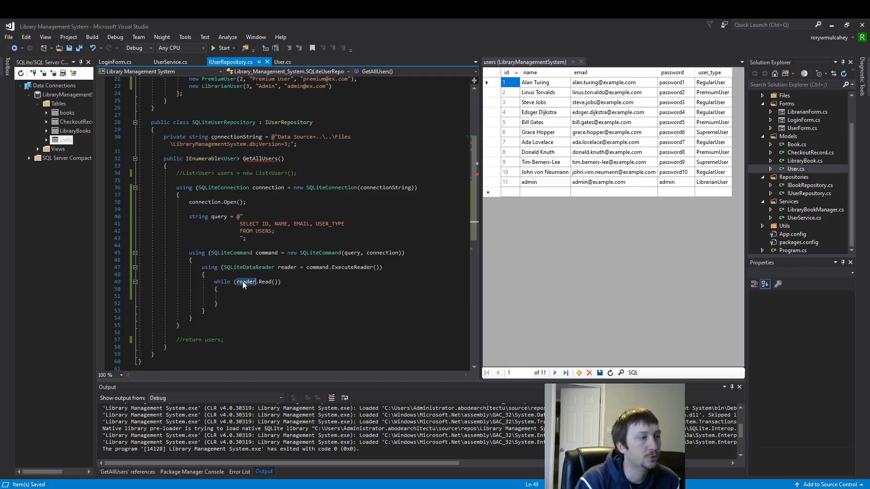
{"action": "double_click", "coordinate": [245, 282]}
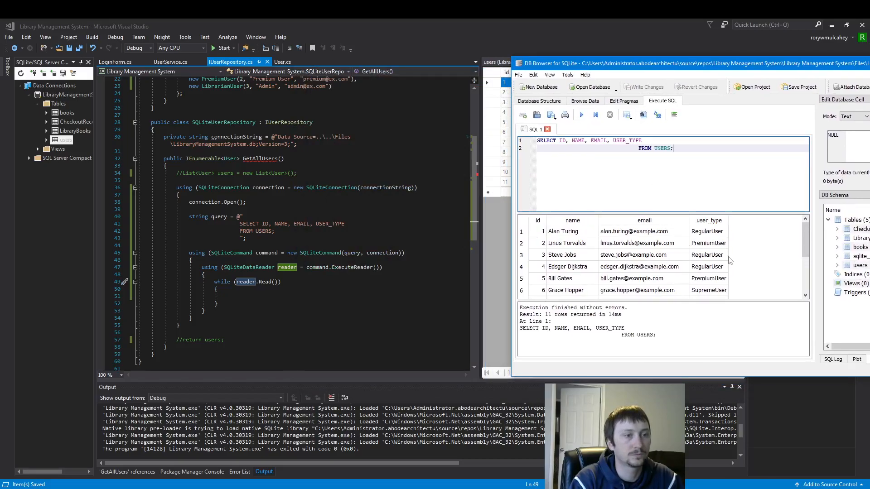
Scroll through the 11 user rows returned in DB Browser for SQLite.
{"action": "scroll", "scroll_direction": "down", "scroll_amount": 3}
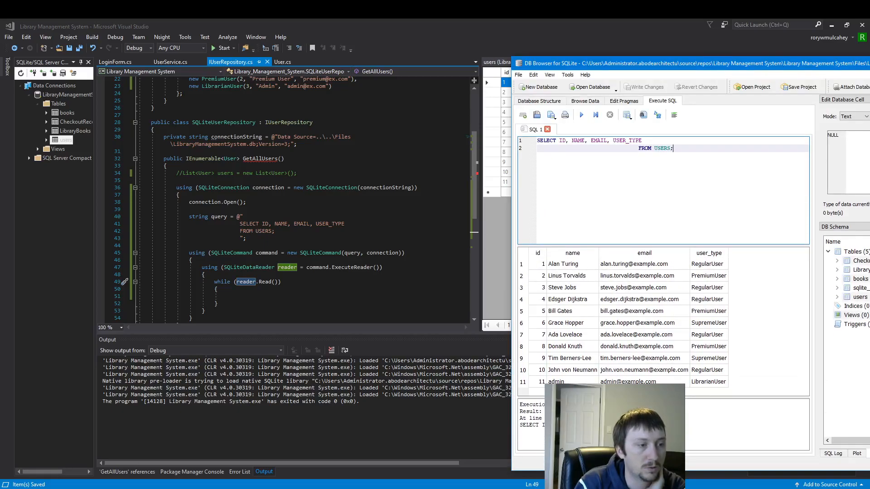
{"action": "mouse_move", "coordinate": [549, 204]}
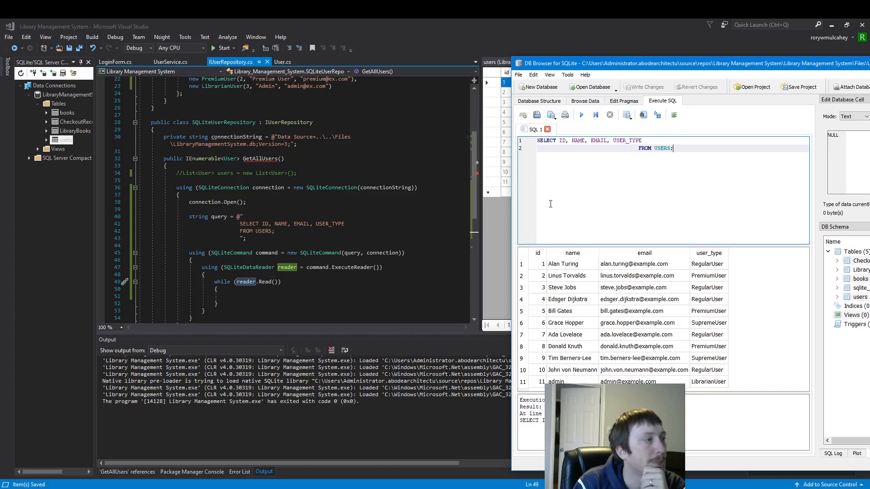
{"action": "mouse_move", "coordinate": [536, 269]}
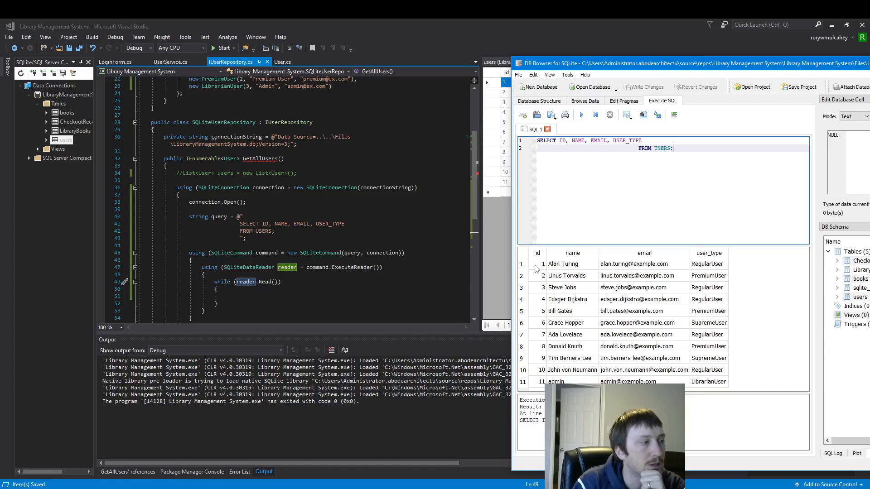
{"action": "mouse_move", "coordinate": [581, 255]}
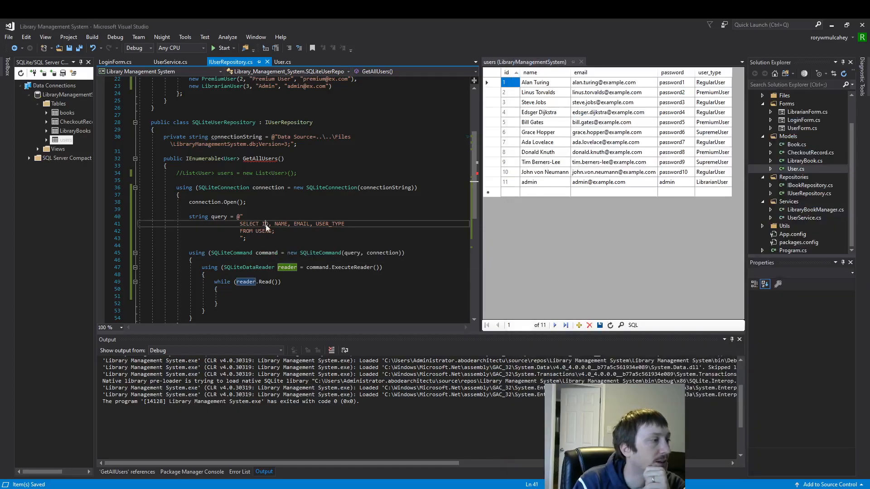
{"action": "double_click", "coordinate": [329, 224]}
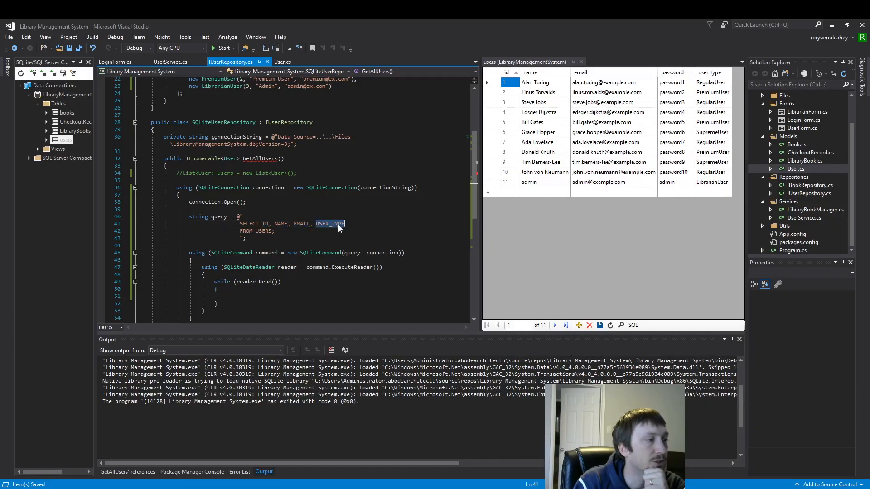
{"action": "left_click", "coordinate": [275, 288]}
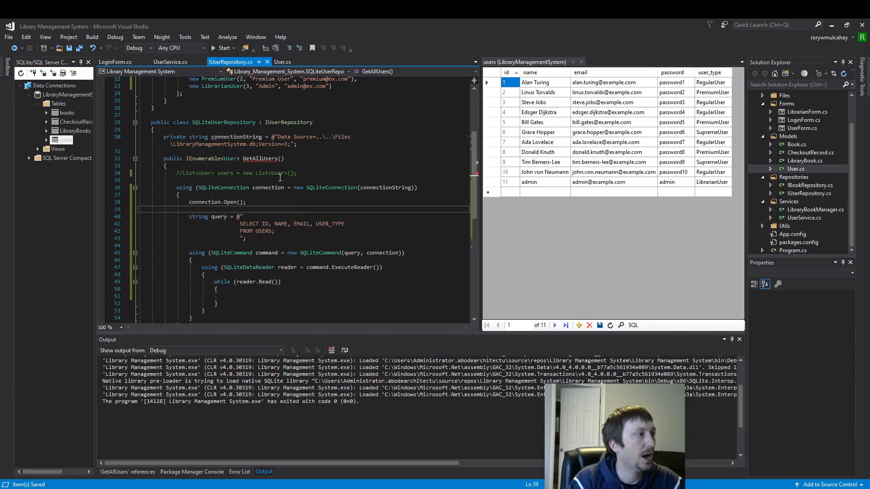
{"action": "left_click", "coordinate": [283, 62]}
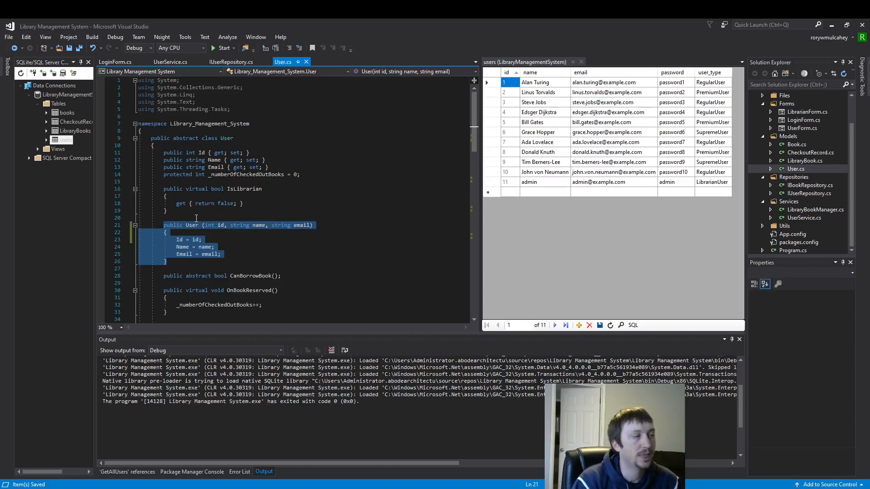
{"action": "mouse_move", "coordinate": [233, 247]}
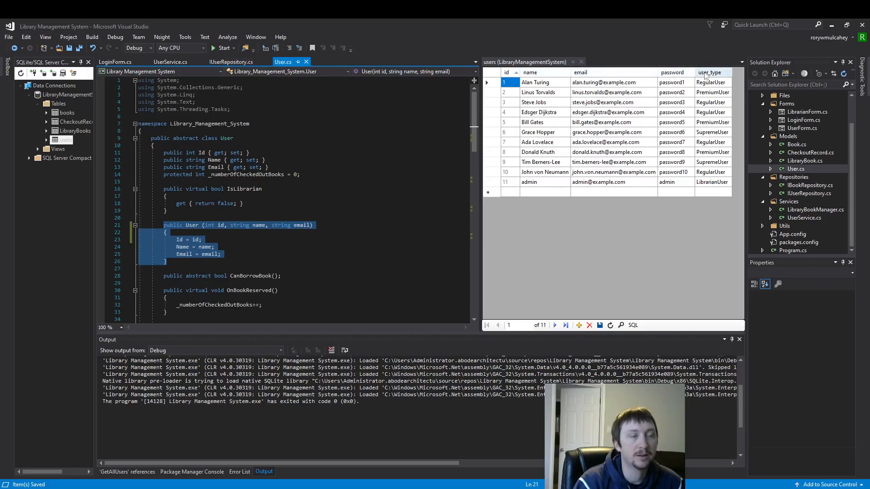
Review the LibrarianUser (id, name, email) constructor in User.cs and return to the repository read loop.
{"action": "scroll", "scroll_direction": "down", "scroll_amount": 3}
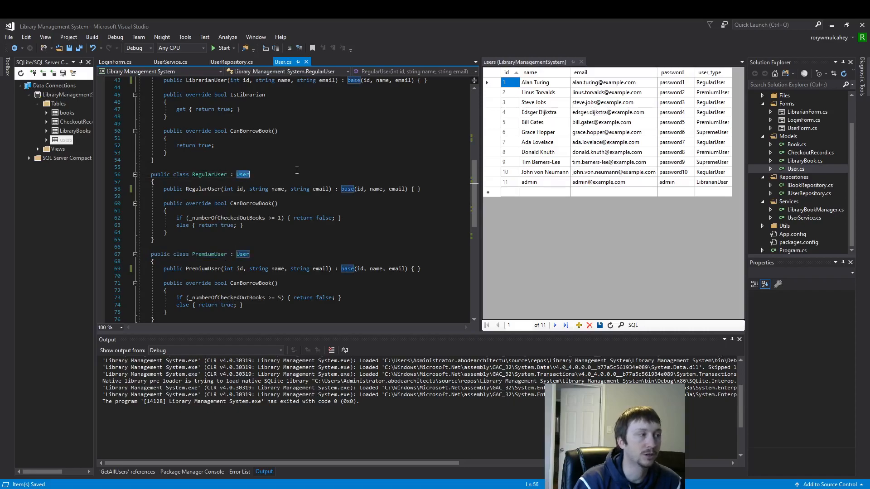
{"action": "scroll", "scroll_direction": "up", "scroll_amount": 3}
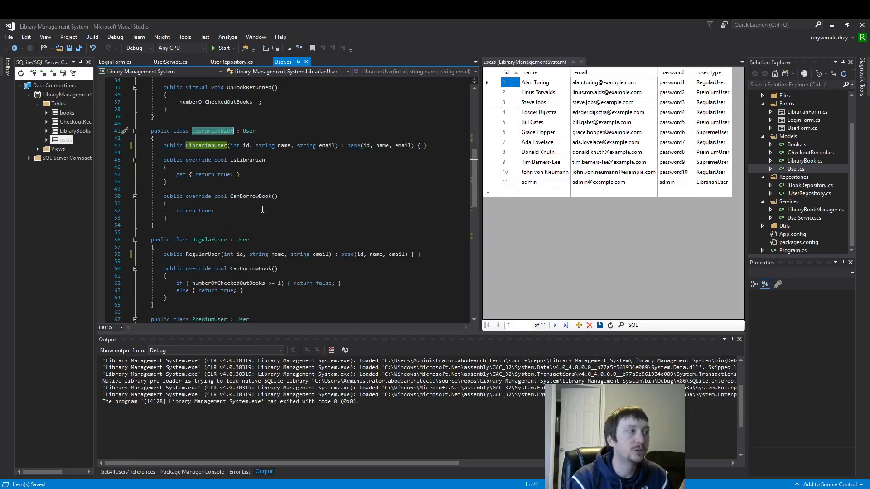
{"action": "scroll", "scroll_direction": "down", "scroll_amount": 3}
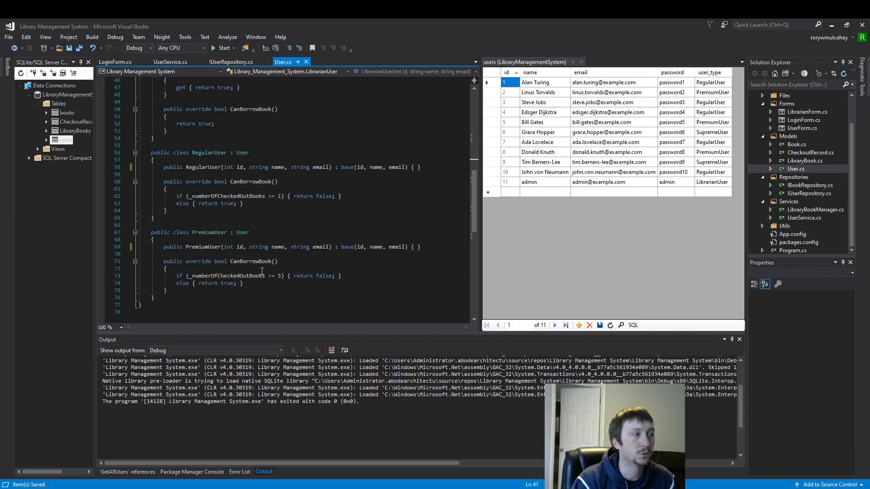
{"action": "scroll", "scroll_direction": "up", "scroll_amount": 3}
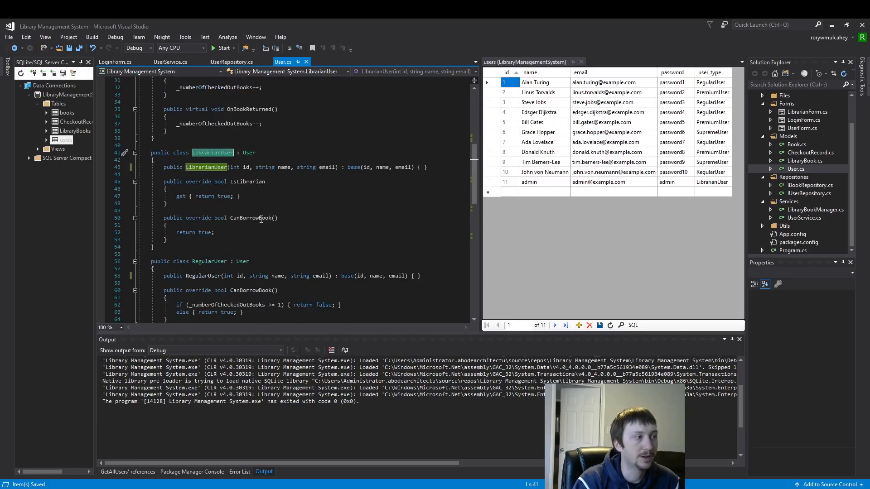
{"action": "scroll", "scroll_direction": "up", "scroll_amount": 3}
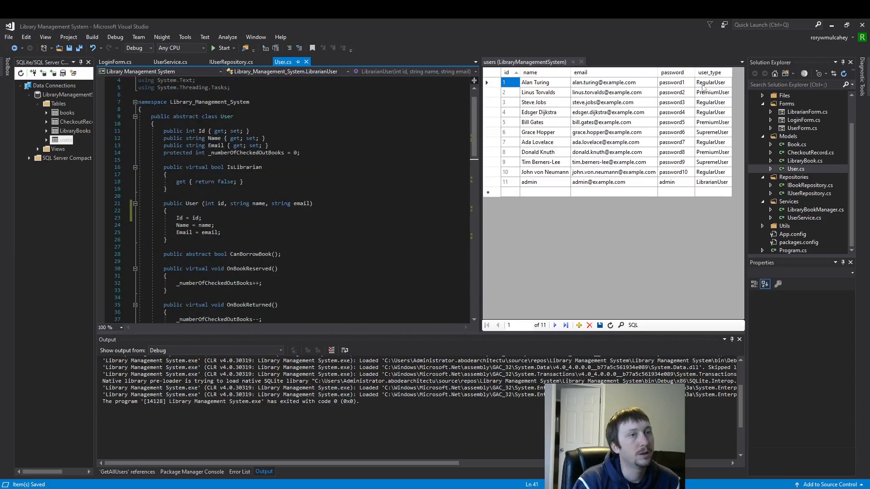
{"action": "left_click", "coordinate": [231, 62]}
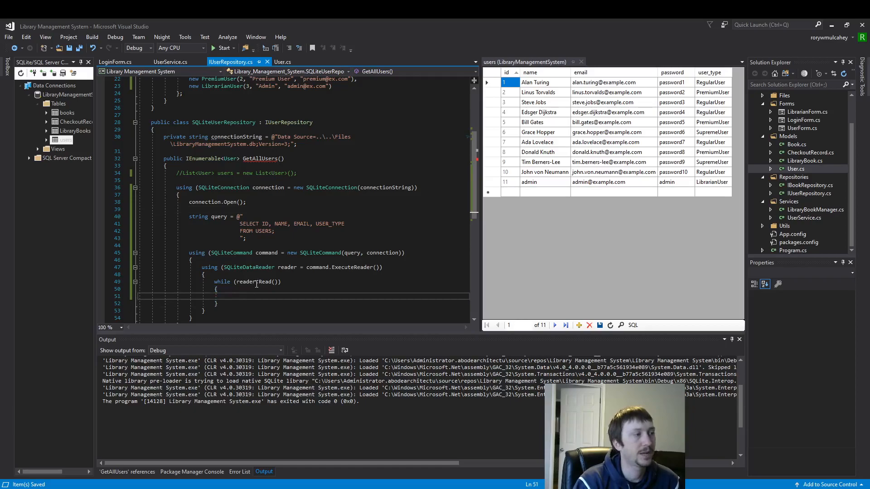
{"action": "left_click", "coordinate": [283, 62]}
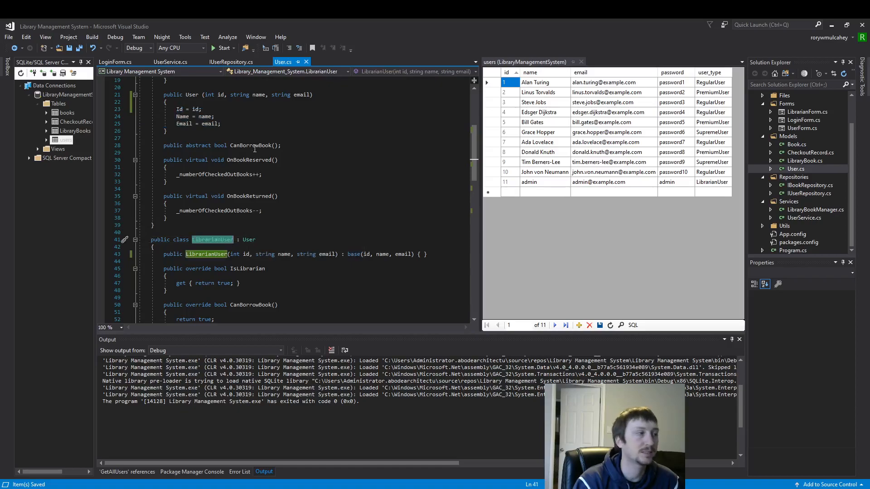
{"action": "left_click", "coordinate": [170, 62]}
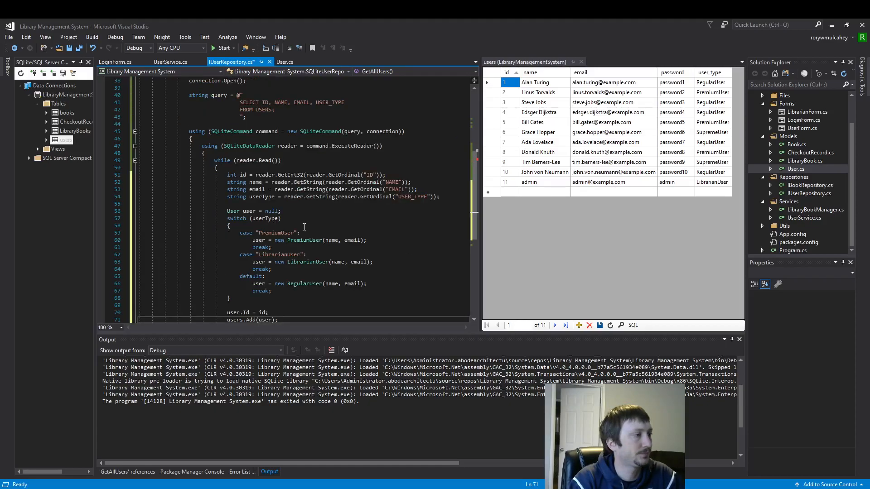
Pass id as the first argument to the PremiumUser, LibrarianUser and RegularUser constructors.
{"action": "scroll", "scroll_direction": "down", "scroll_amount": 3}
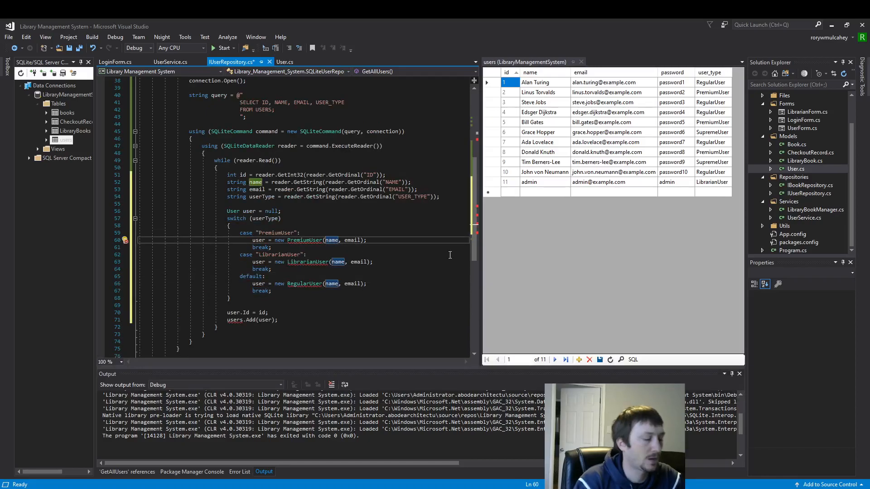
{"action": "type", "text": "id,"}
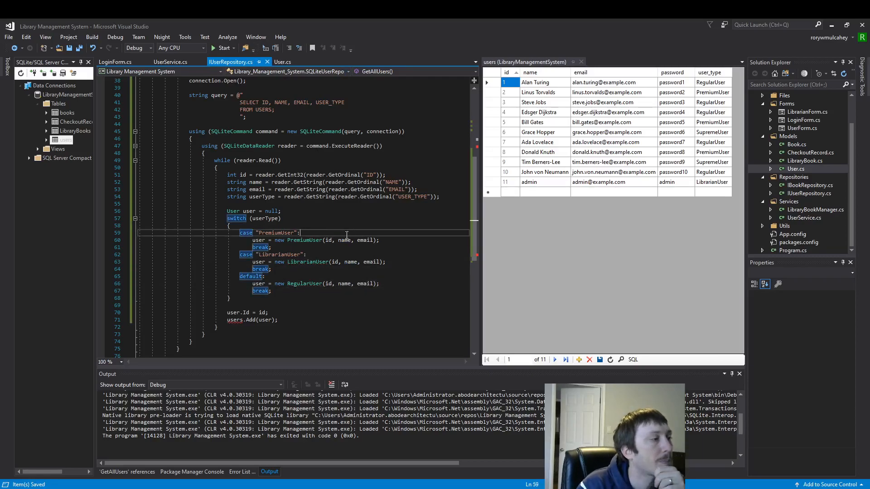
{"action": "scroll", "scroll_direction": "up", "scroll_amount": 3}
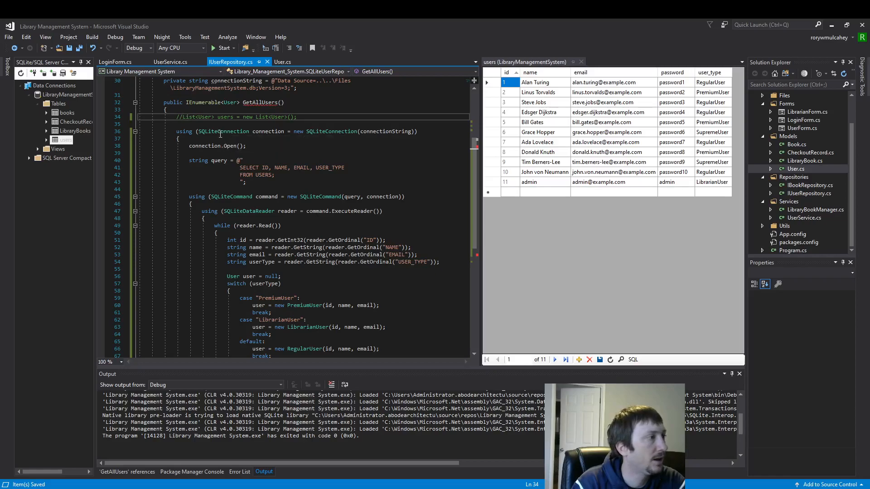
{"action": "mouse_move", "coordinate": [222, 130]}
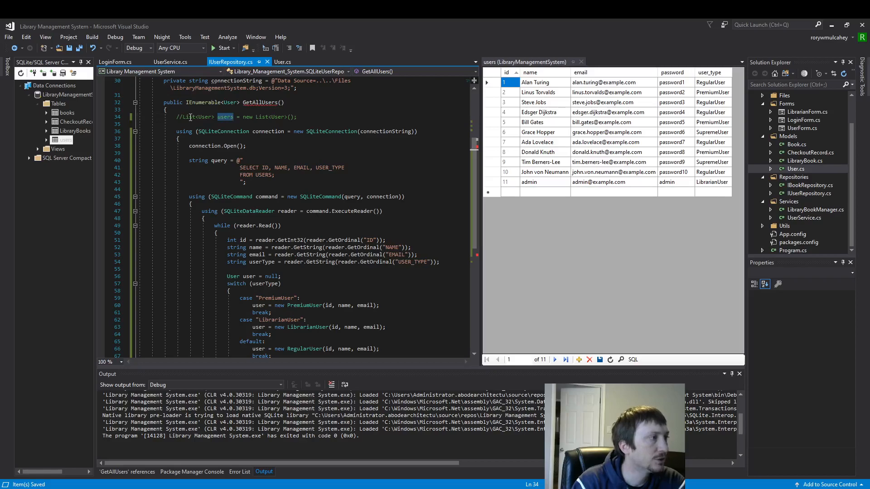
Uncomment the List<User> users declaration and confirm GetAllUsers returns users.
{"action": "scroll", "scroll_direction": "down", "scroll_amount": 3}
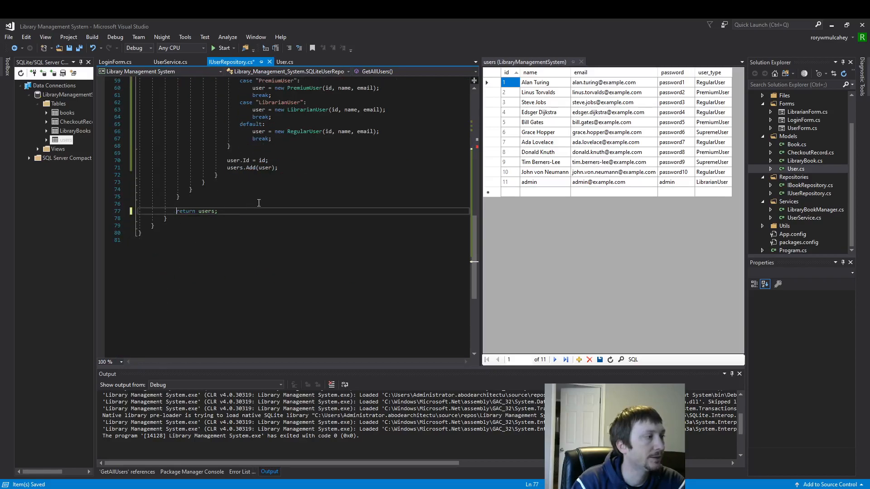
{"action": "scroll", "scroll_direction": "up", "scroll_amount": 3}
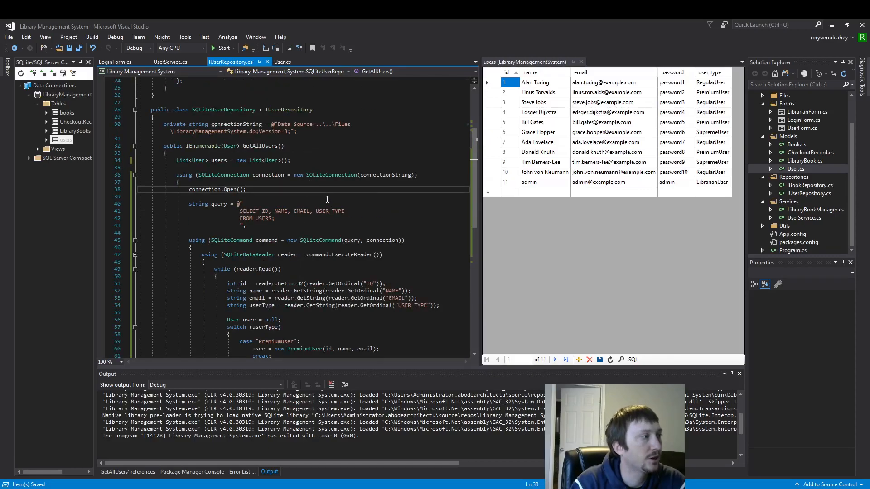
{"action": "mouse_move", "coordinate": [229, 175]}
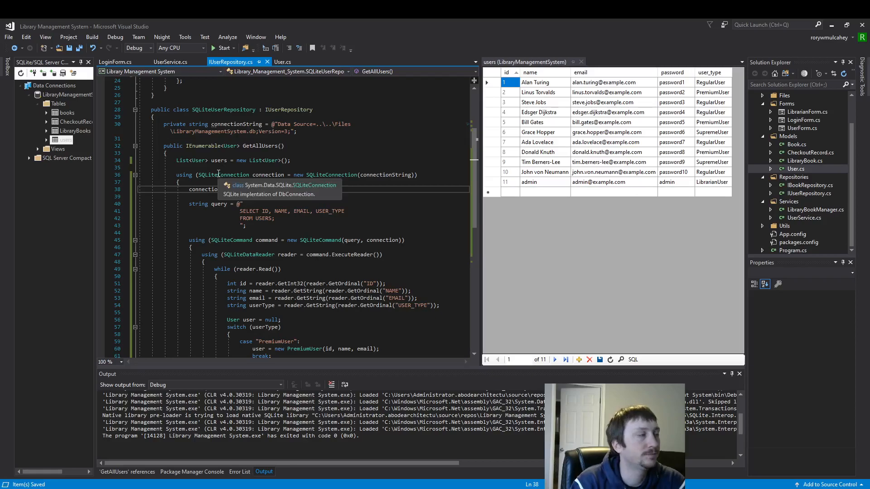
{"action": "mouse_move", "coordinate": [202, 145]}
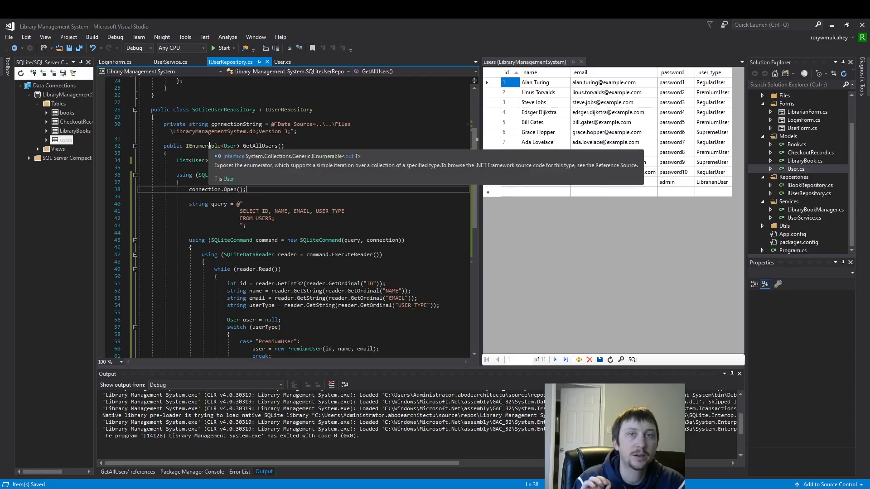
{"action": "left_click", "coordinate": [166, 62]}
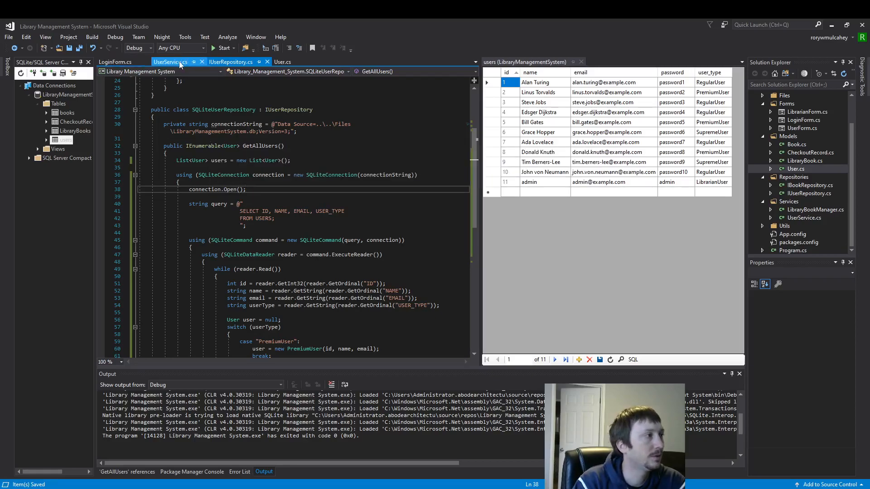
Review LoginForm.cs binding comboBoxUser.DataSource to _userService.GetAllUsers().
{"action": "left_click", "coordinate": [115, 62]}
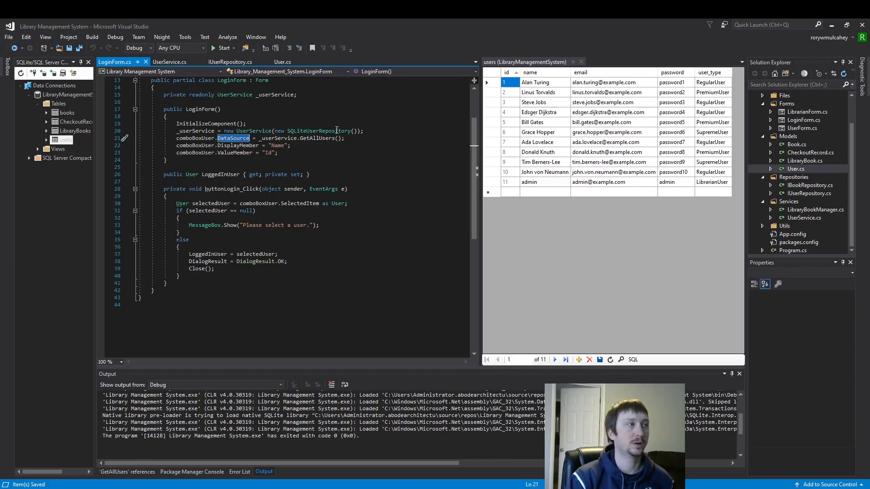
{"action": "mouse_move", "coordinate": [325, 105]}
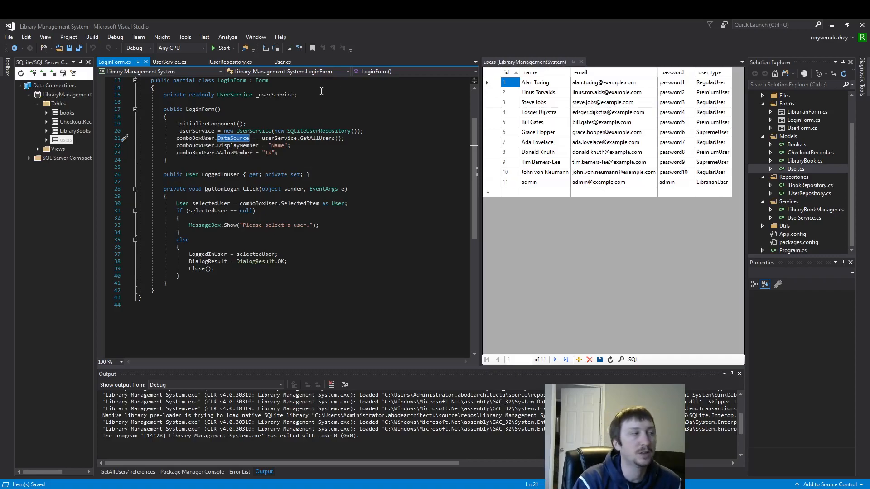
{"action": "mouse_move", "coordinate": [282, 62]}
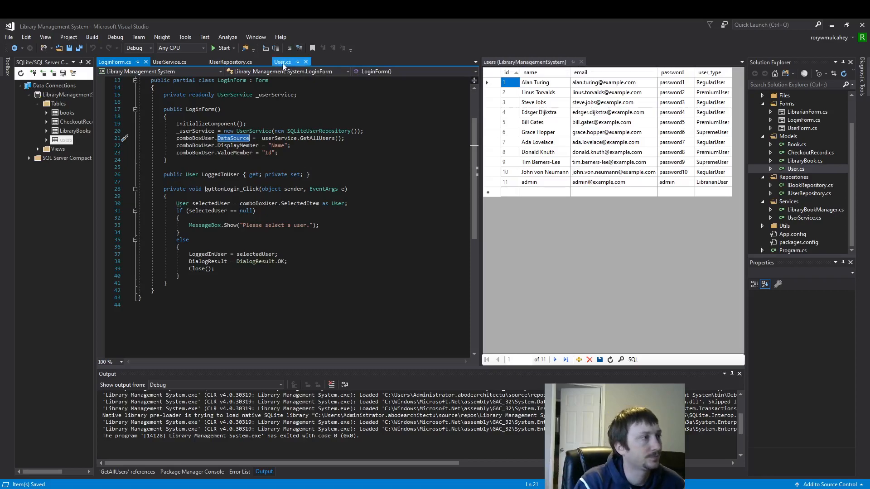
Review the GetAllUsers reader loop and the id read from each USERS row.
{"action": "left_click", "coordinate": [229, 62]}
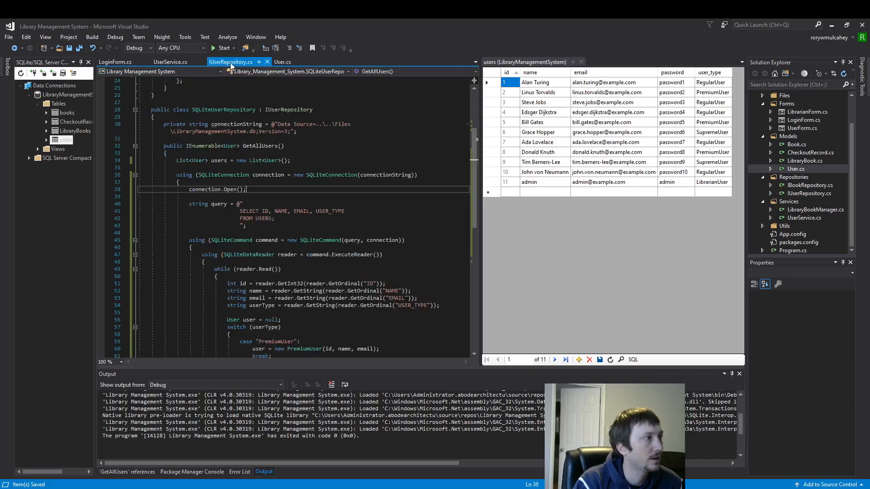
{"action": "scroll", "scroll_direction": "down", "scroll_amount": 3}
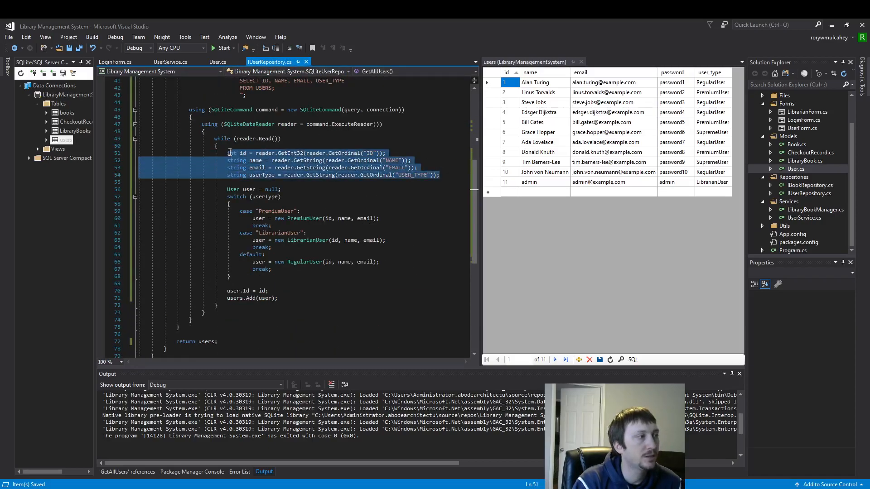
{"action": "scroll", "scroll_direction": "up", "scroll_amount": 3}
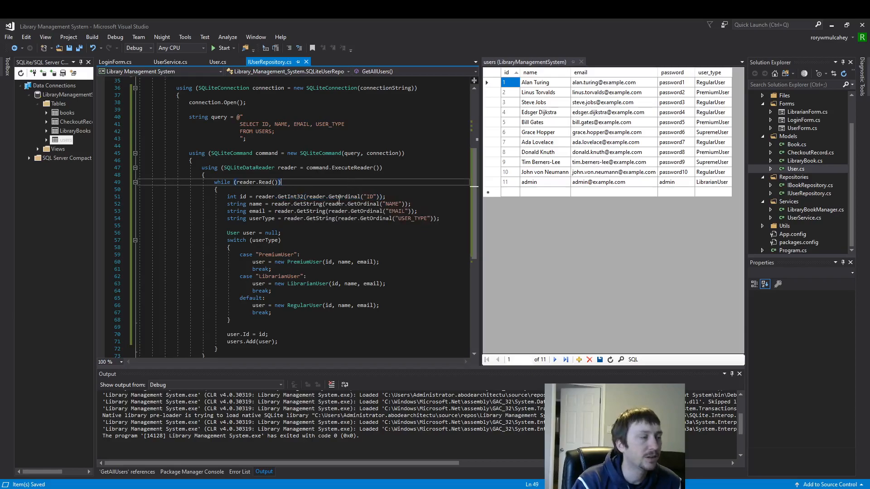
{"action": "left_click", "coordinate": [257, 197]}
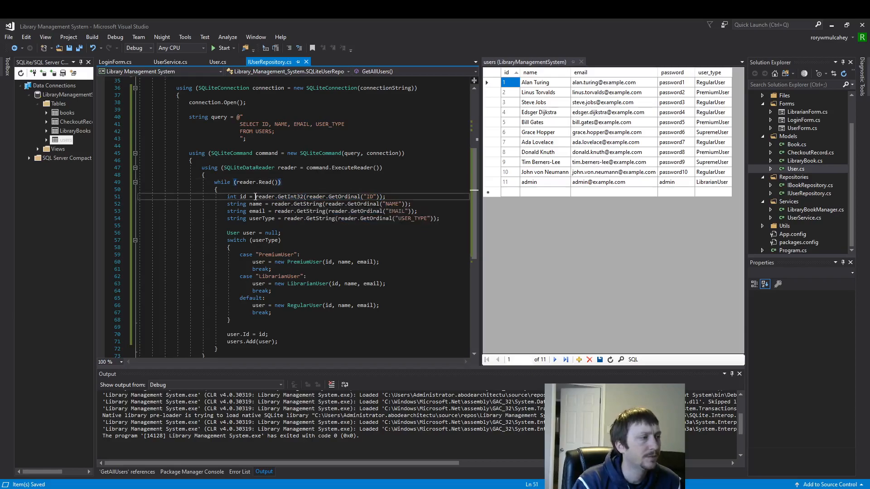
{"action": "double_click", "coordinate": [279, 197]}
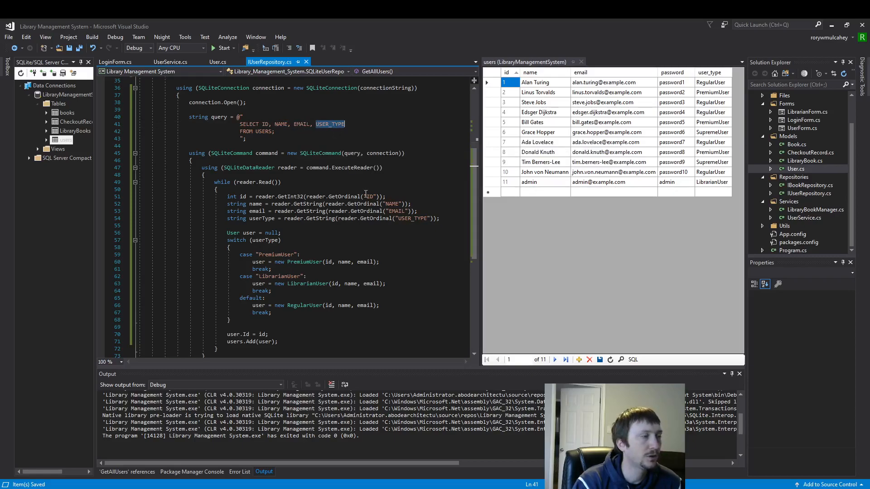
{"action": "mouse_move", "coordinate": [339, 218]}
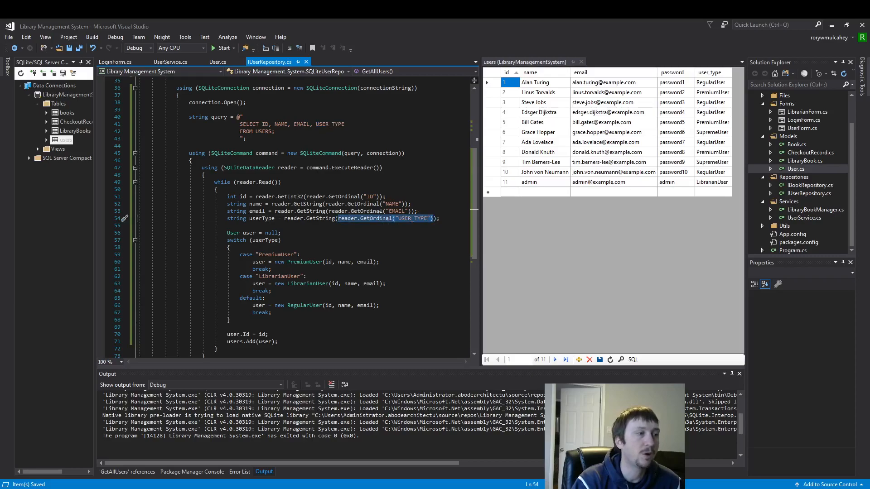
{"action": "mouse_move", "coordinate": [371, 218]}
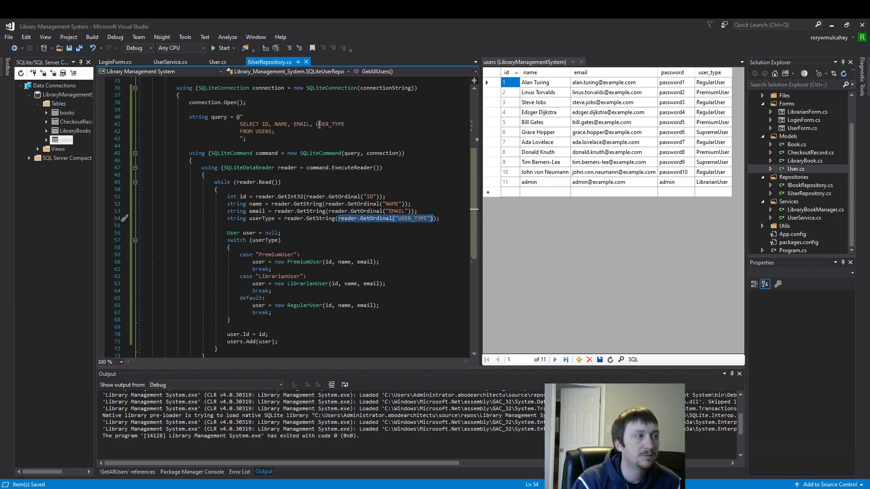
Check the USER_TYPE query column and the userType variable driving the switch.
{"action": "double_click", "coordinate": [329, 124]}
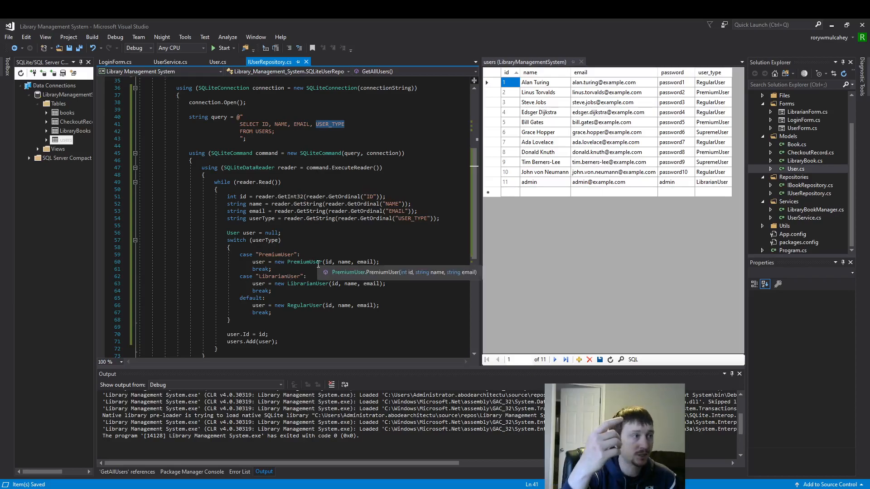
{"action": "left_click", "coordinate": [441, 218]}
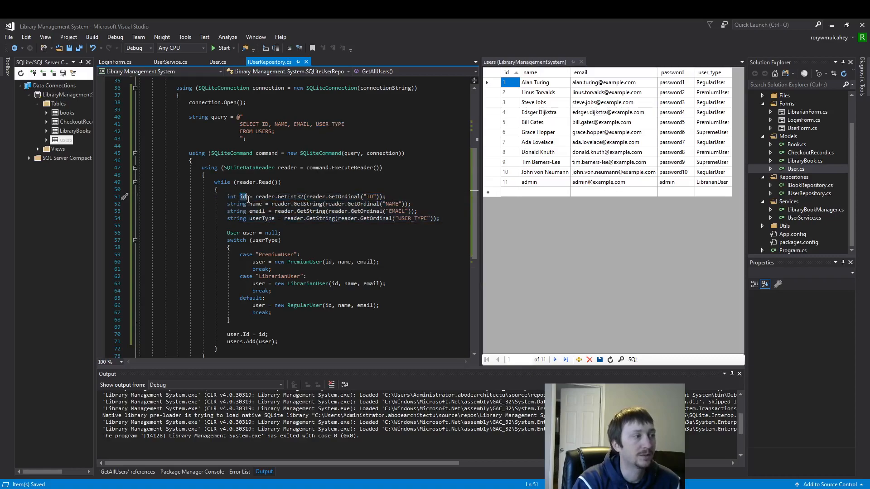
{"action": "double_click", "coordinate": [257, 211]}
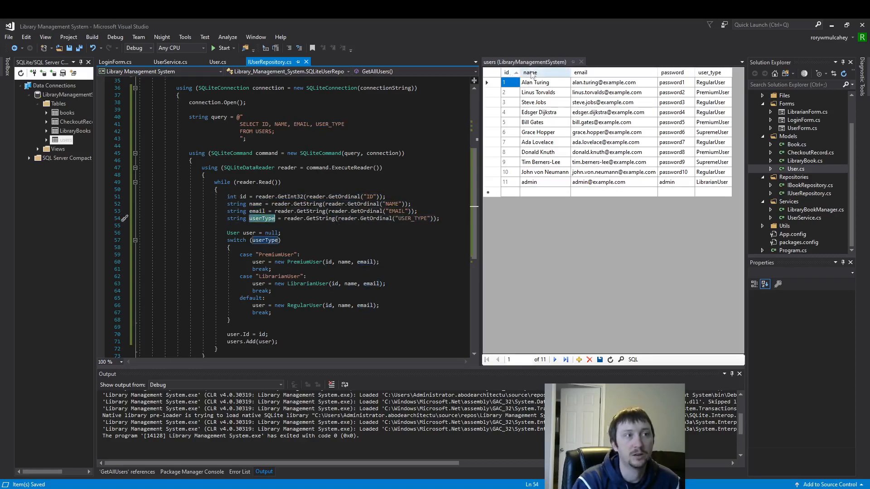
{"action": "mouse_move", "coordinate": [604, 75]}
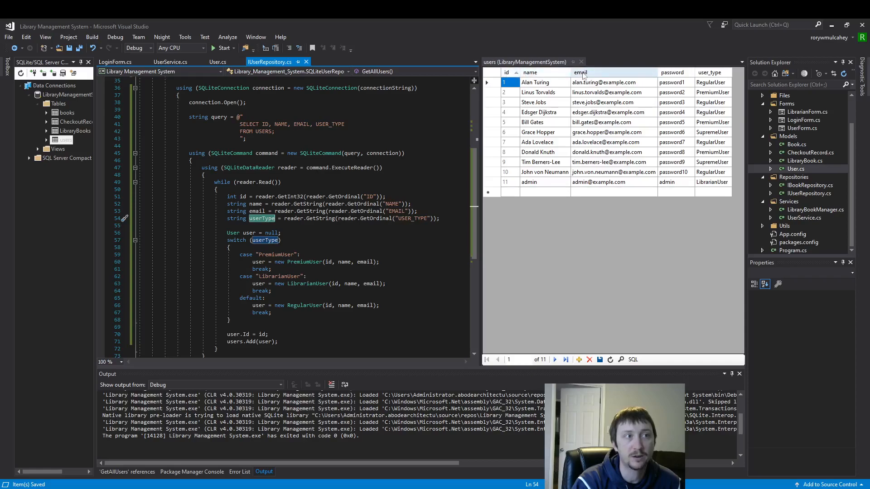
{"action": "mouse_move", "coordinate": [362, 280]}
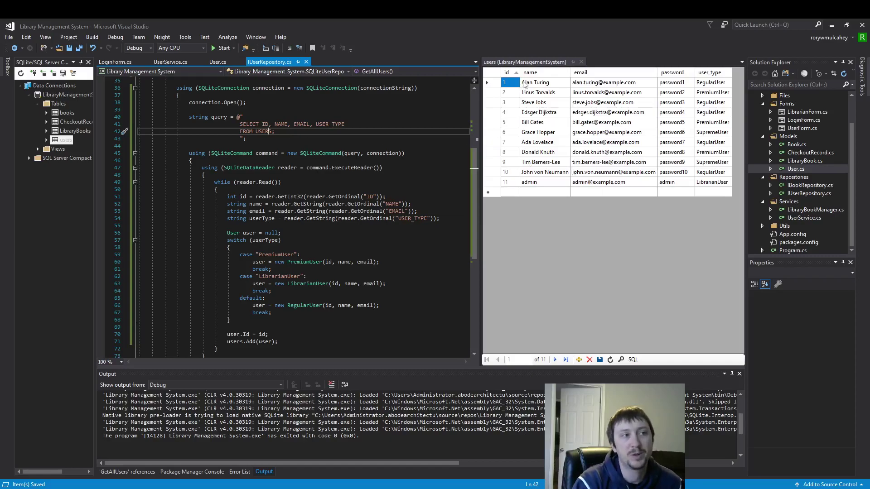
{"action": "mouse_move", "coordinate": [535, 154]}
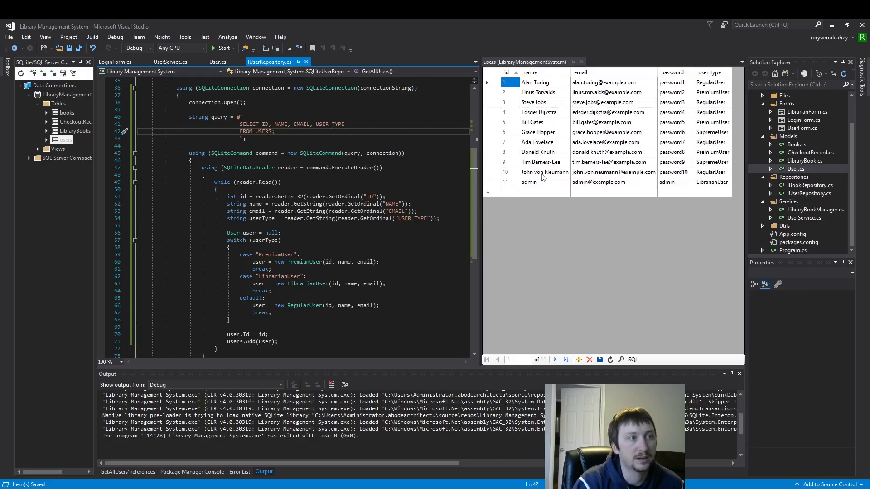
{"action": "mouse_move", "coordinate": [543, 178]}
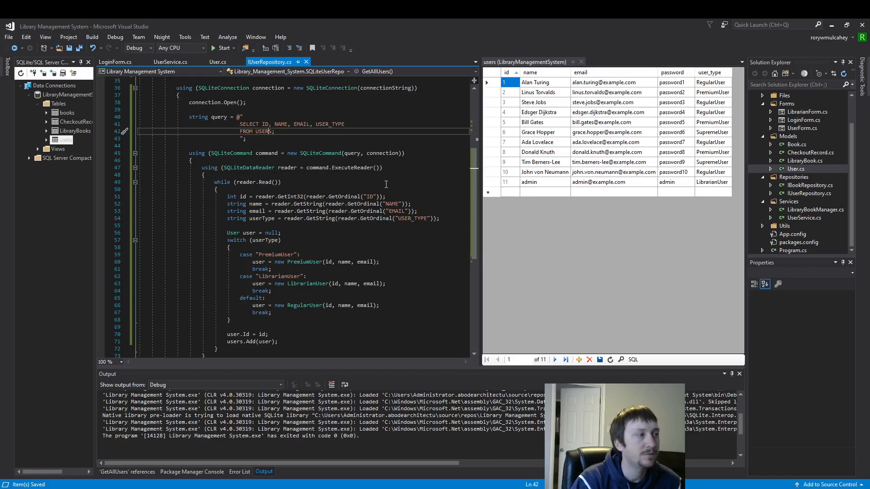
{"action": "mouse_move", "coordinate": [722, 108]}
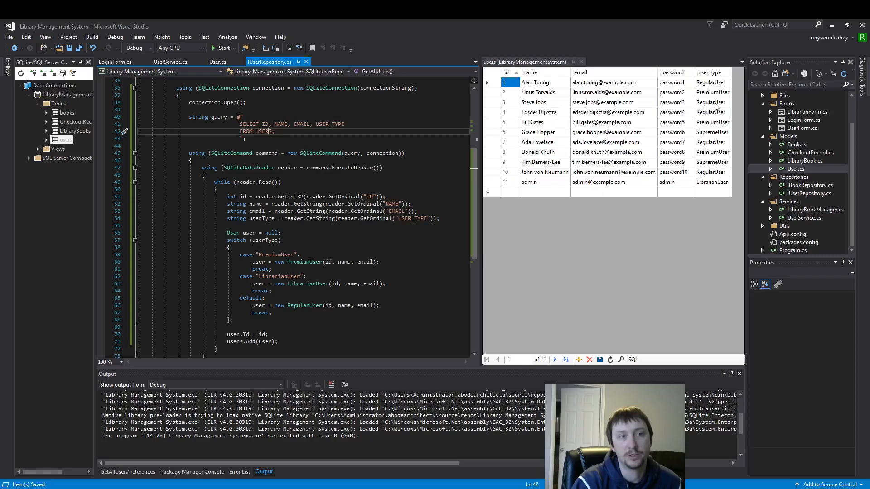
{"action": "mouse_move", "coordinate": [565, 202]}
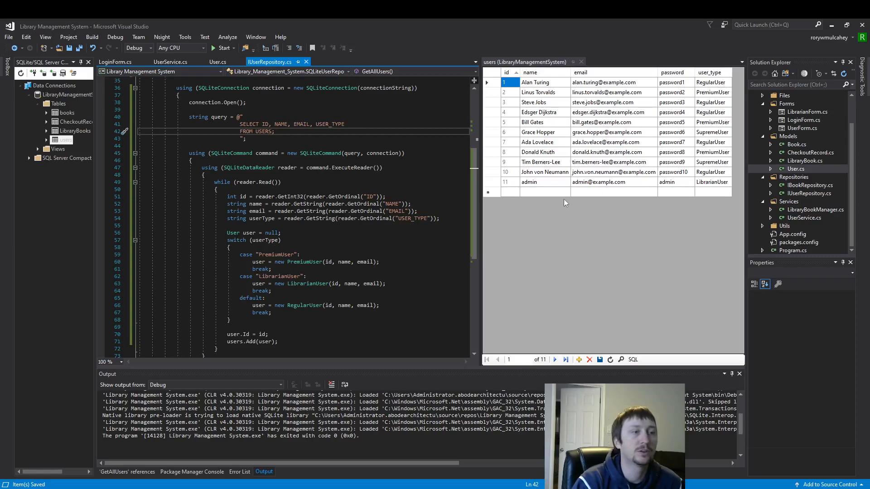
{"action": "mouse_move", "coordinate": [583, 199]}
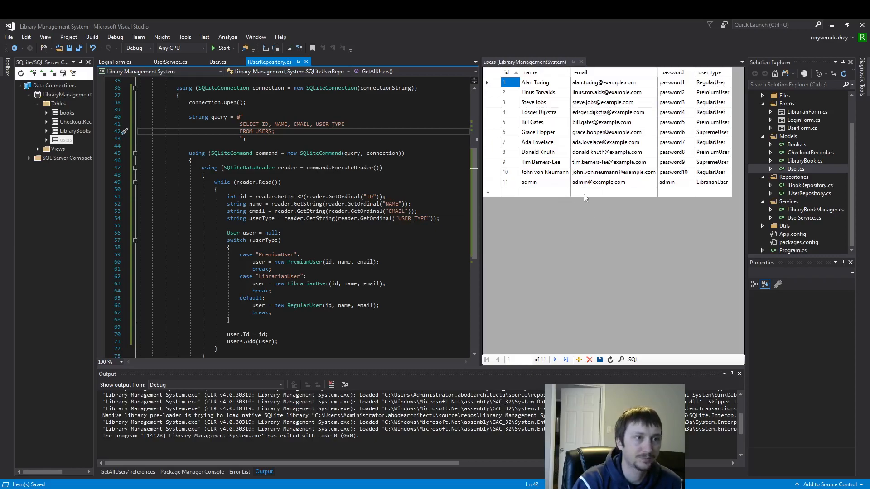
{"action": "mouse_move", "coordinate": [429, 133]}
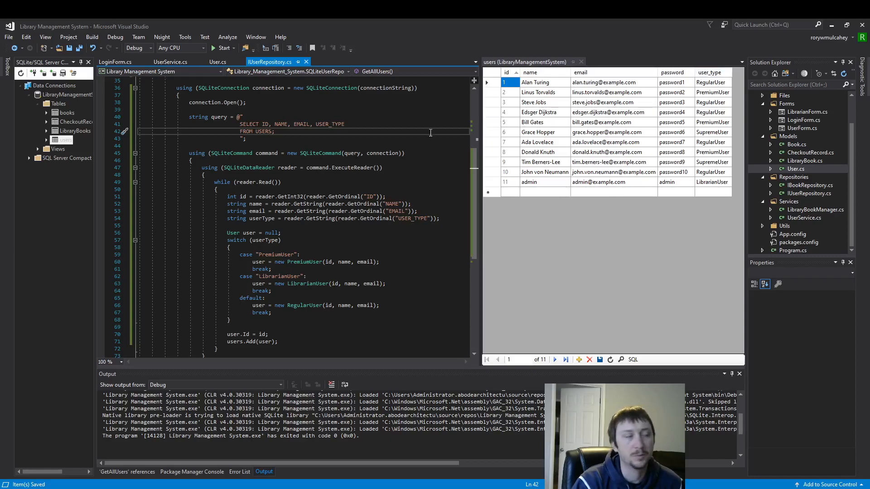
Remove the user.Id = id; line, save the repository, and view the User class.
{"action": "scroll", "scroll_direction": "down", "scroll_amount": 3}
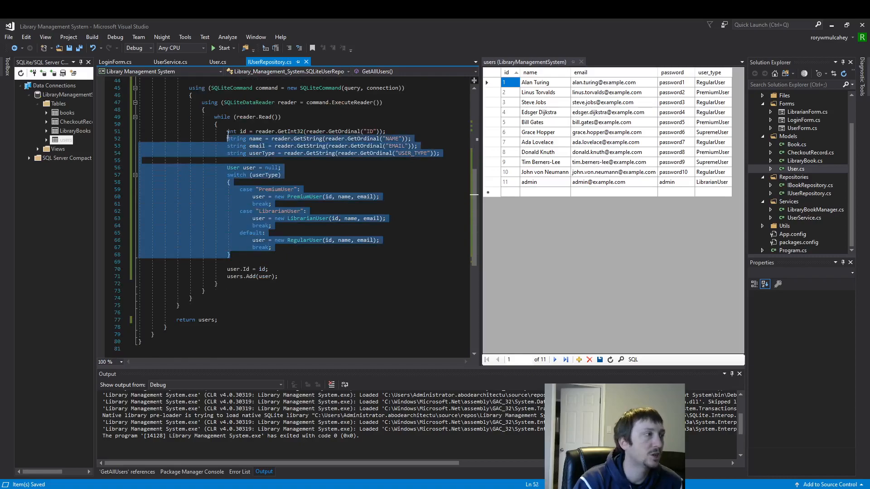
{"action": "mouse_move", "coordinate": [229, 131]}
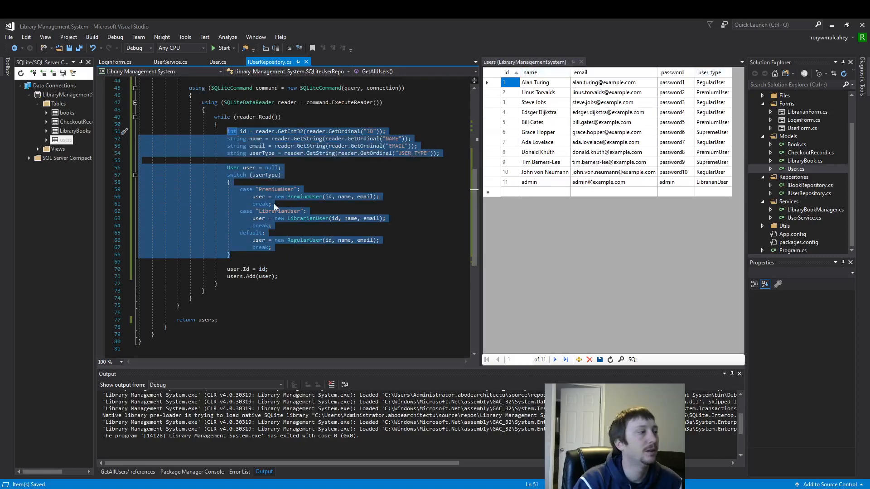
{"action": "left_click", "coordinate": [271, 204]}
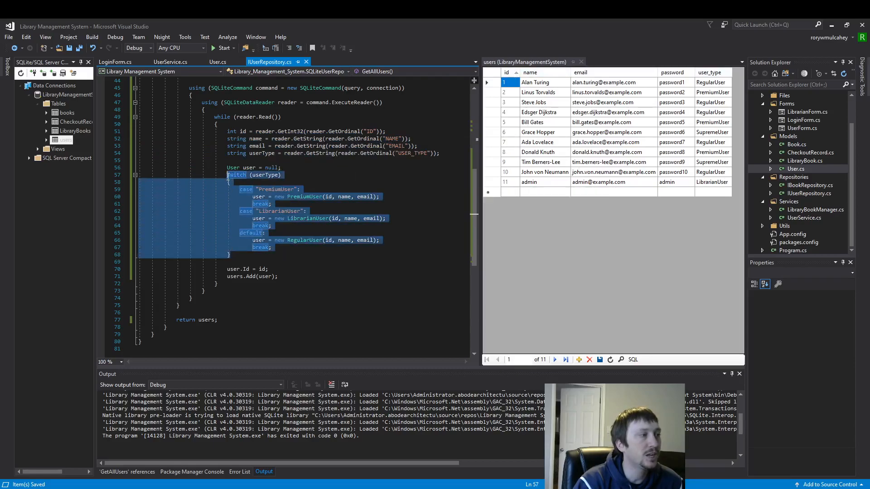
{"action": "left_click", "coordinate": [261, 153]}
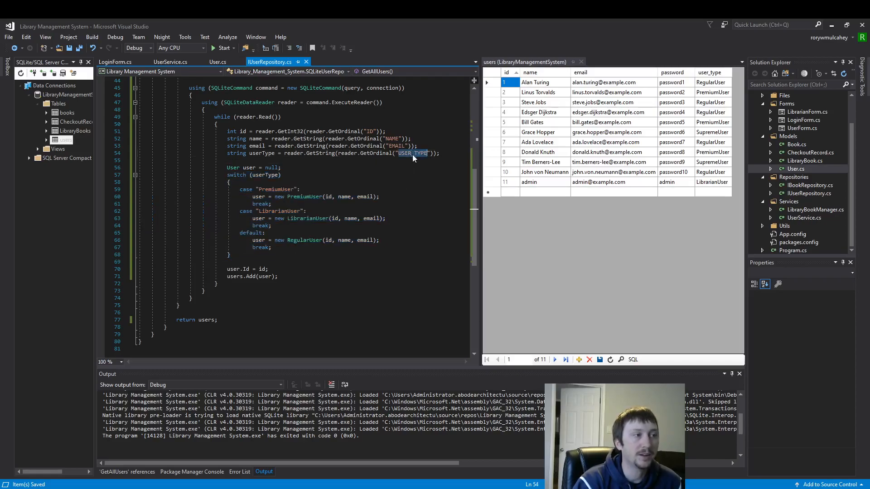
{"action": "mouse_move", "coordinate": [714, 88]}
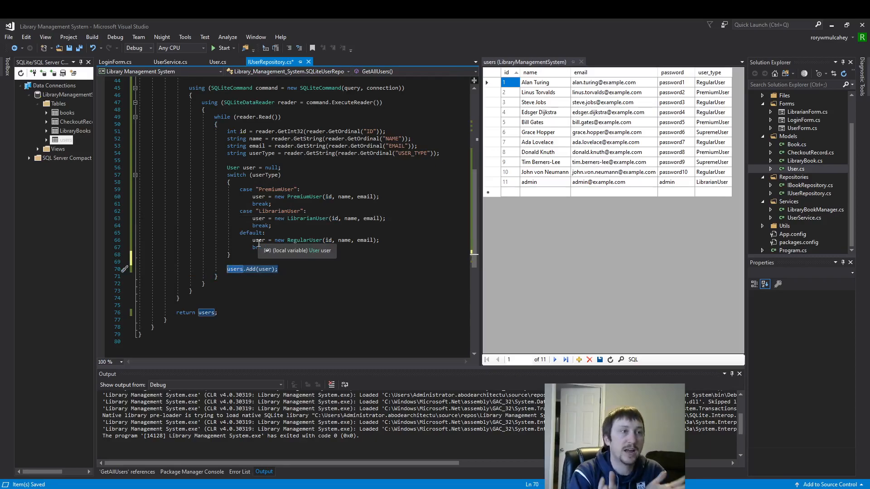
{"action": "mouse_move", "coordinate": [558, 135]}
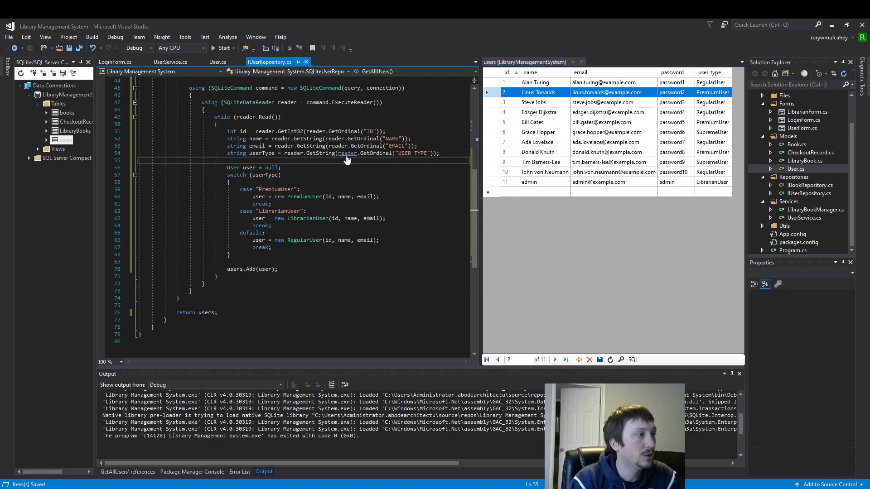
{"action": "left_click", "coordinate": [217, 61]}
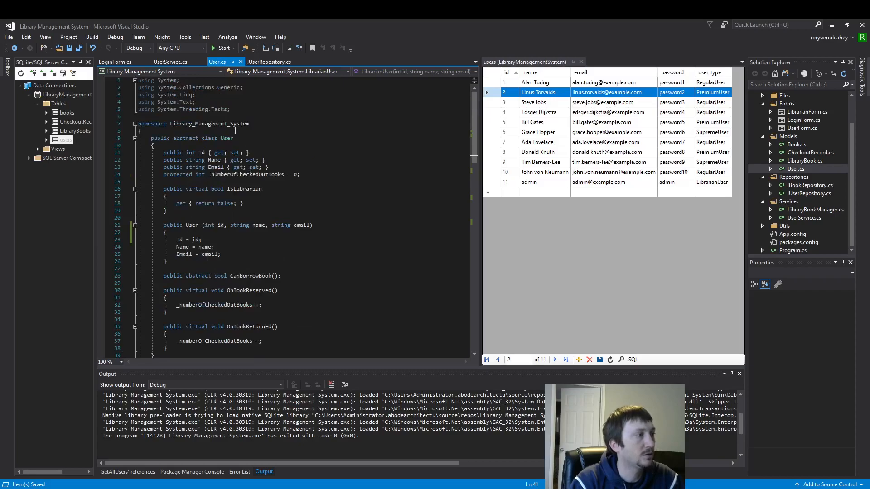
Review UserService.GetAllUsers, return to LoginForm.cs and start a build.
{"action": "left_click", "coordinate": [170, 62]}
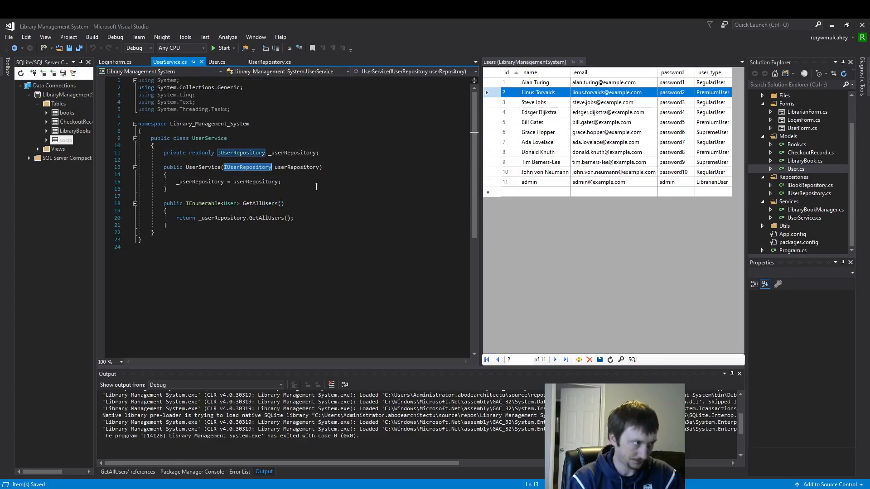
{"action": "left_click", "coordinate": [261, 204]}
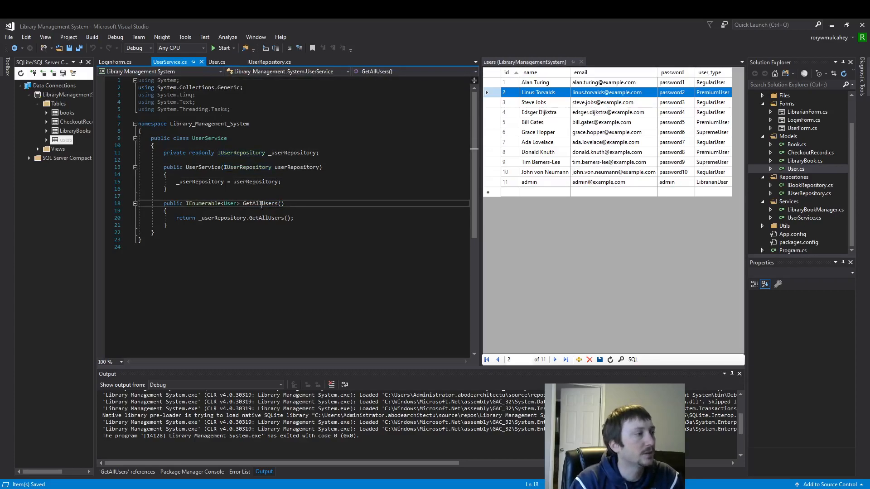
{"action": "double_click", "coordinate": [263, 203]}
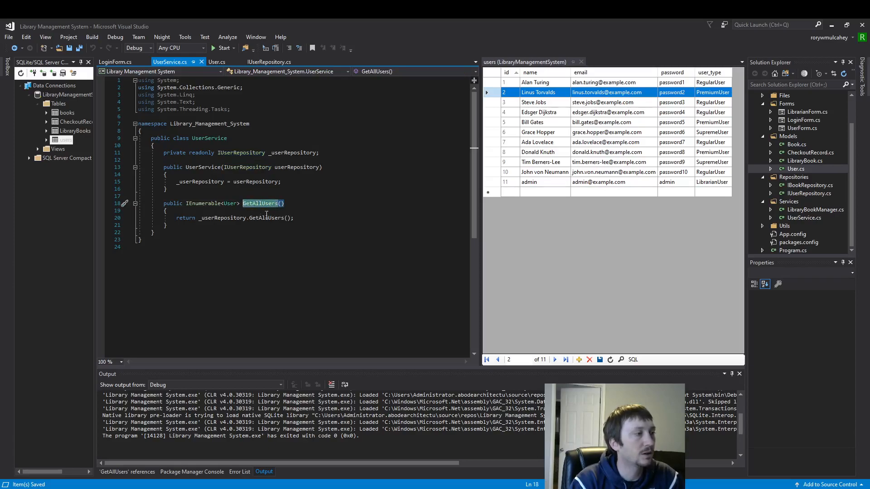
{"action": "left_click", "coordinate": [117, 61]}
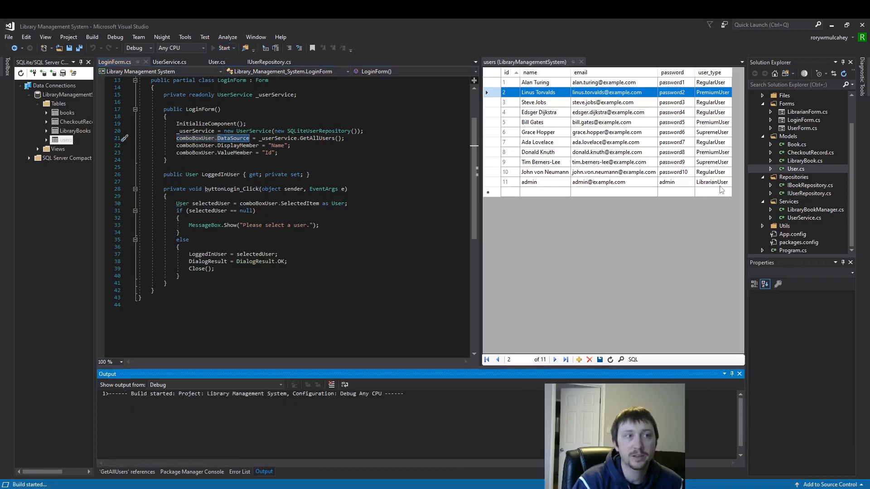
{"action": "left_click", "coordinate": [226, 48]}
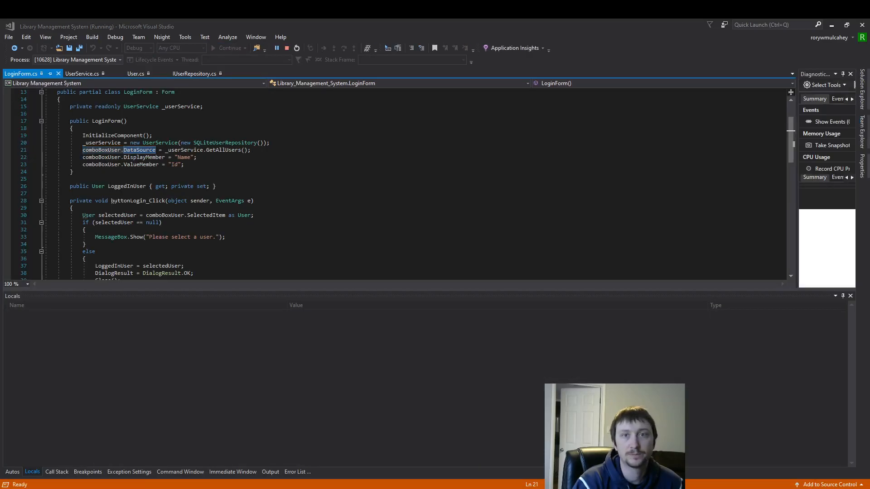
{"action": "left_click", "coordinate": [478, 144]}
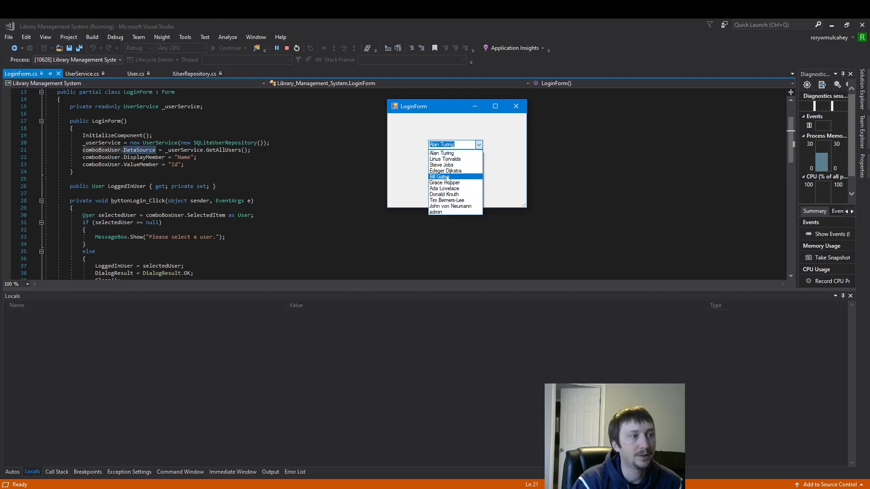
{"action": "mouse_move", "coordinate": [442, 164]}
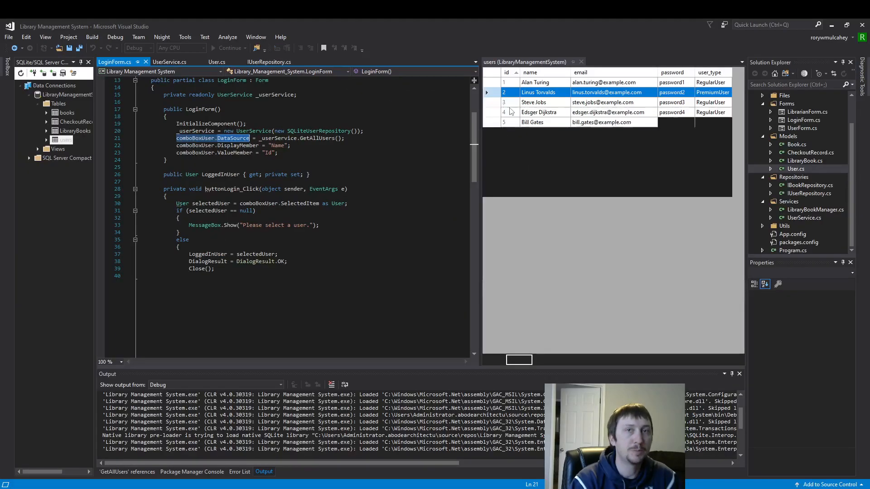
{"action": "left_click", "coordinate": [239, 48]}
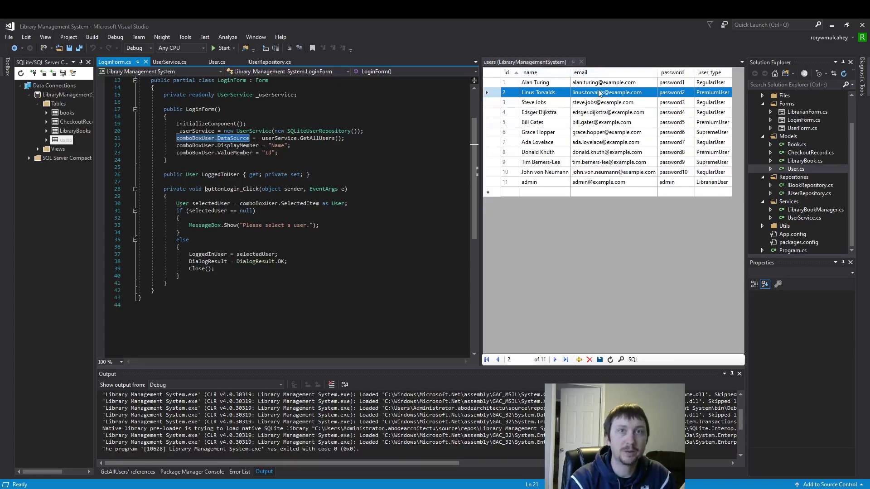
{"action": "left_click", "coordinate": [270, 62]}
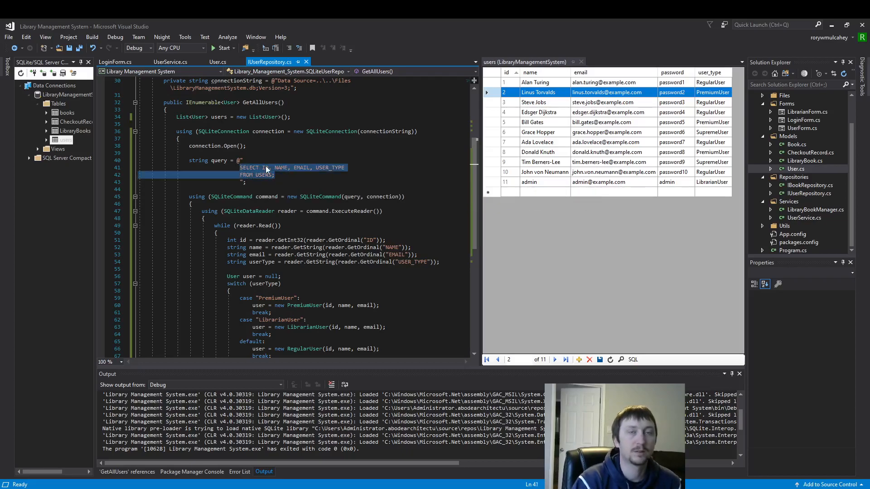
{"action": "mouse_move", "coordinate": [309, 180]}
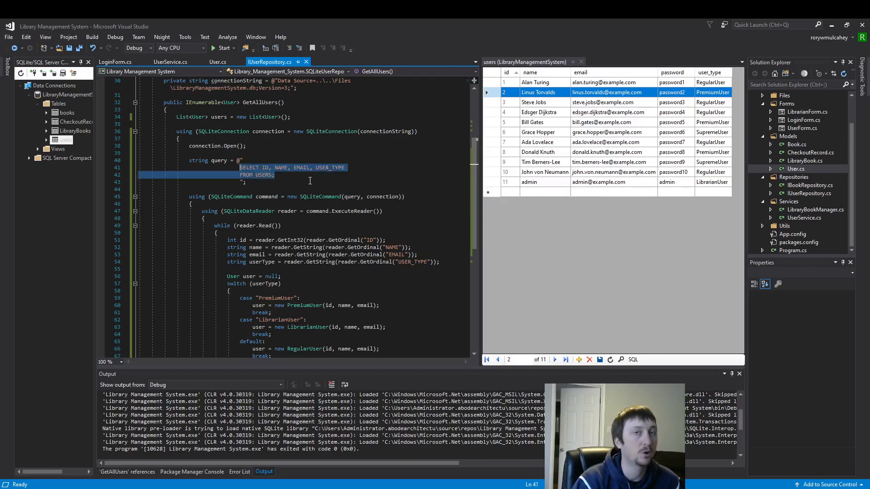
{"action": "mouse_move", "coordinate": [417, 271]}
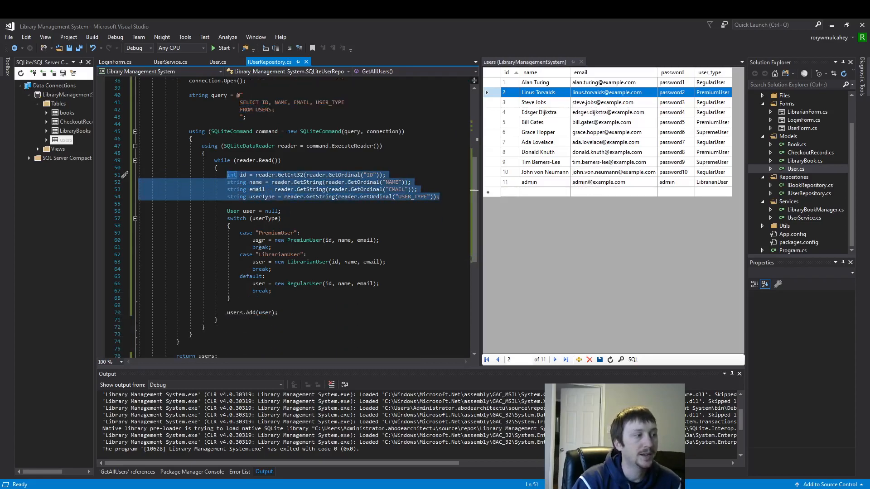
{"action": "scroll", "scroll_direction": "up", "scroll_amount": 3}
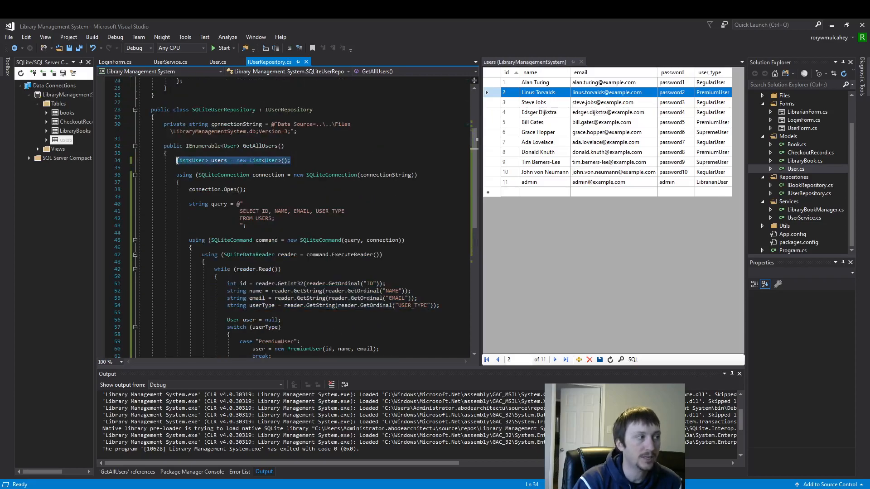
{"action": "mouse_move", "coordinate": [294, 224]}
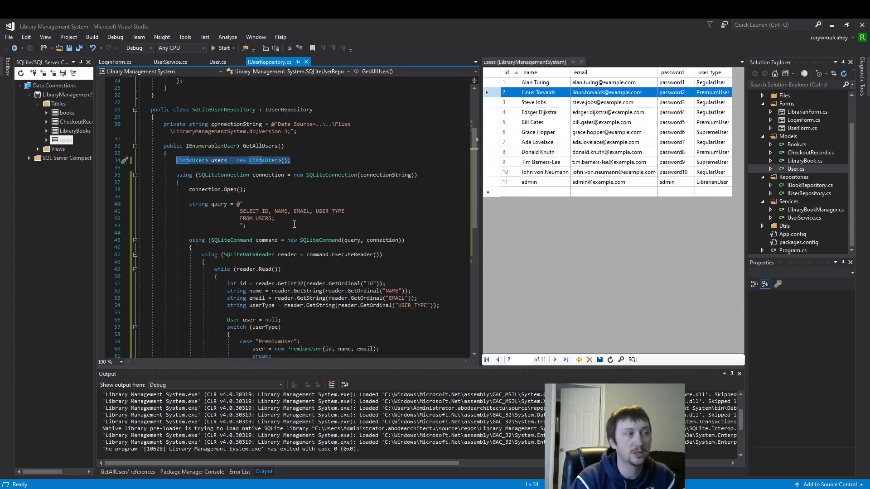
{"action": "scroll", "scroll_direction": "down", "scroll_amount": 3}
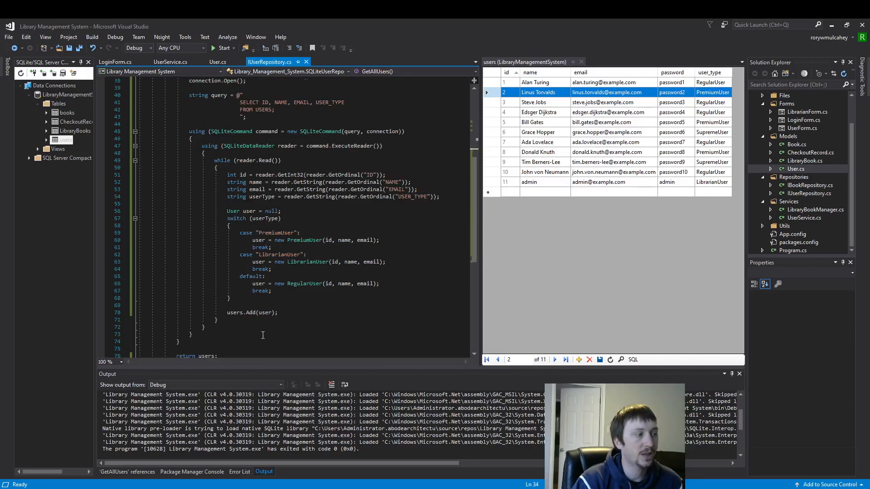
{"action": "scroll", "scroll_direction": "down", "scroll_amount": 3}
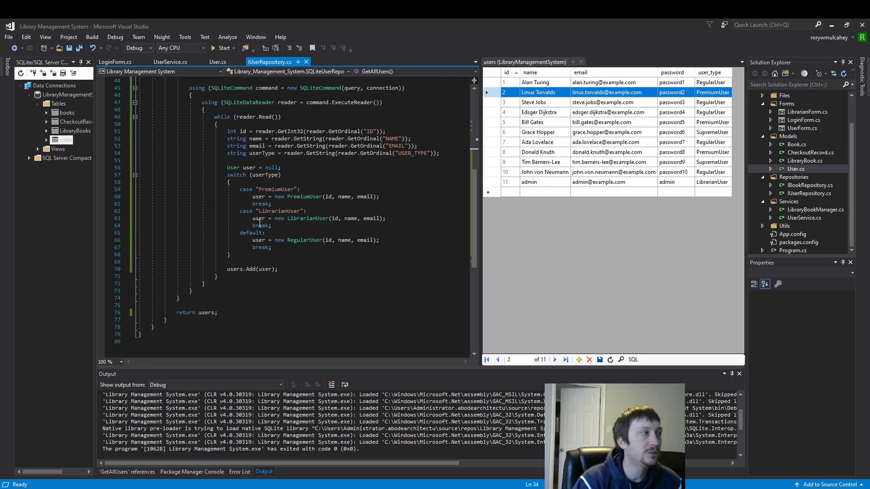
{"action": "left_click", "coordinate": [115, 62]}
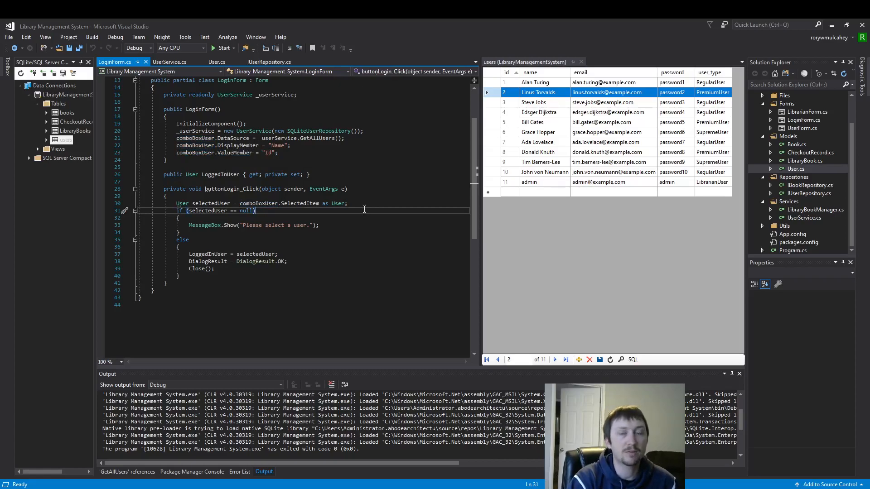
{"action": "mouse_move", "coordinate": [382, 226]}
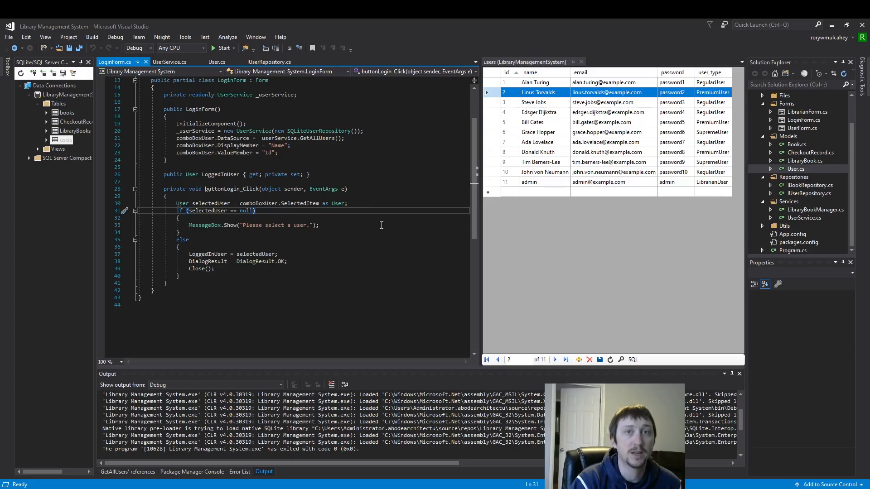